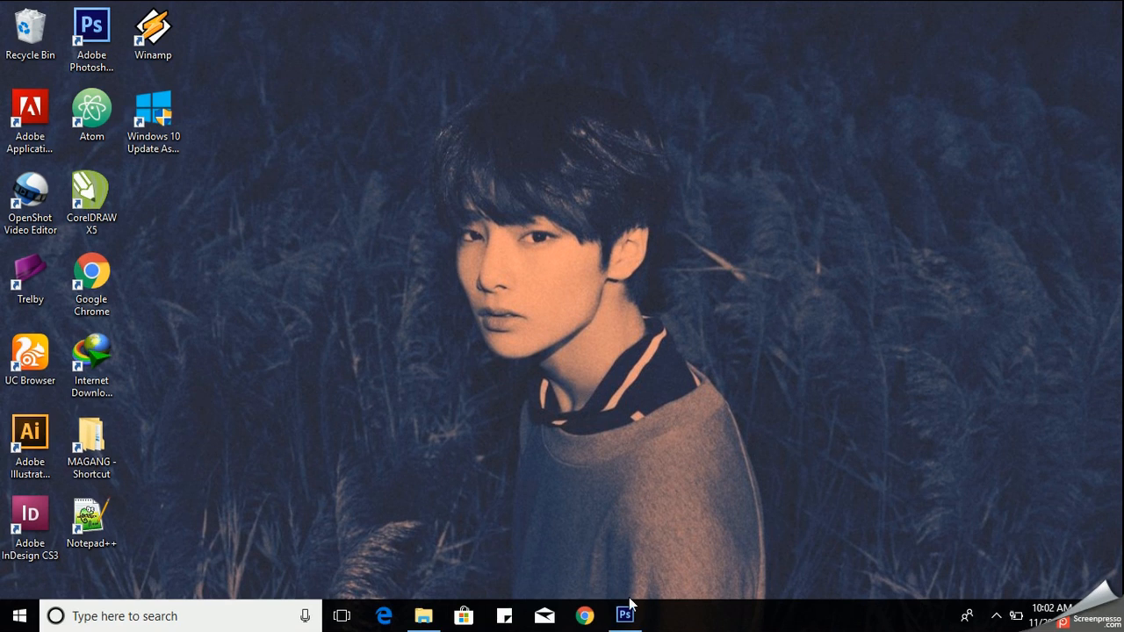
Create a new 500×500 px, 300 ppi document with a white background.
{"action": "left_click", "coordinate": [624, 614]}
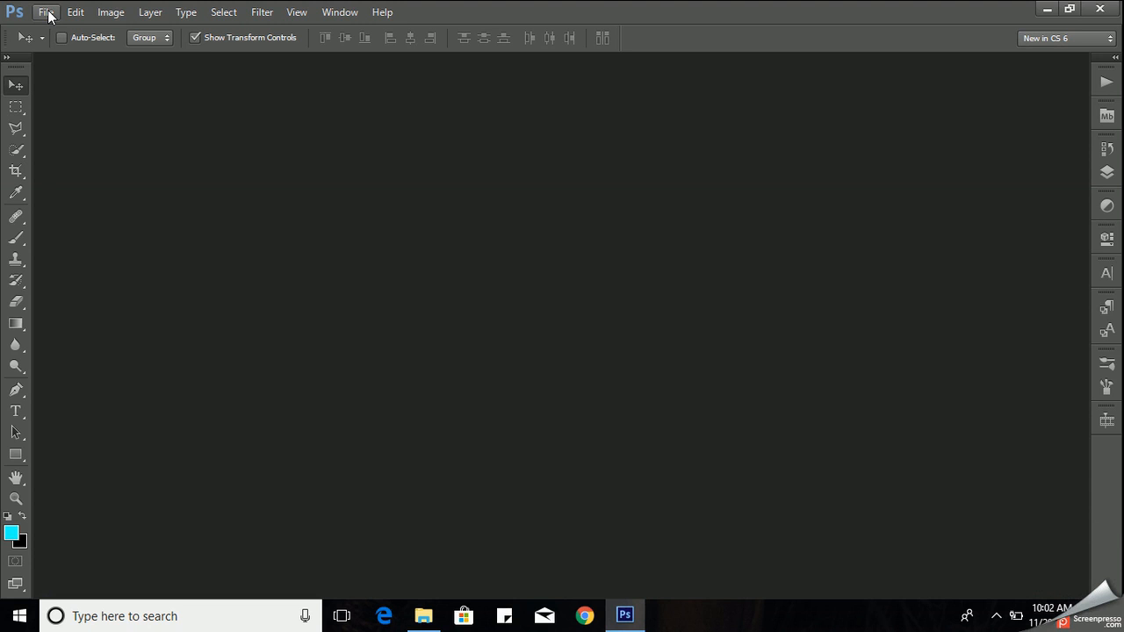
{"action": "left_click", "coordinate": [45, 13]}
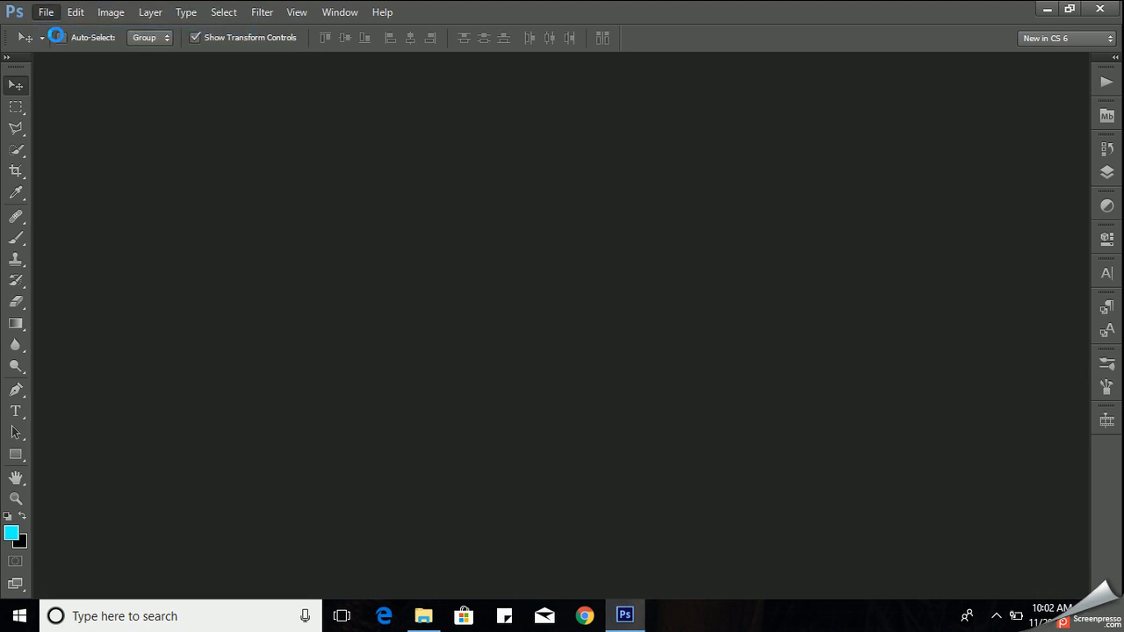
{"action": "left_click", "coordinate": [46, 13]}
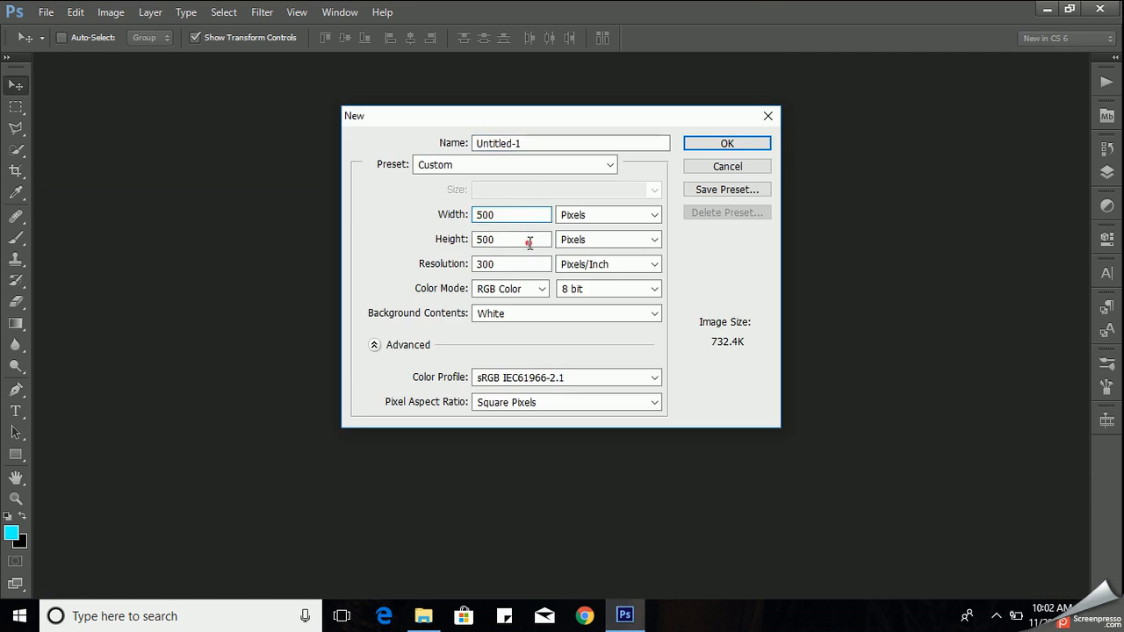
{"action": "left_click", "coordinate": [726, 143]}
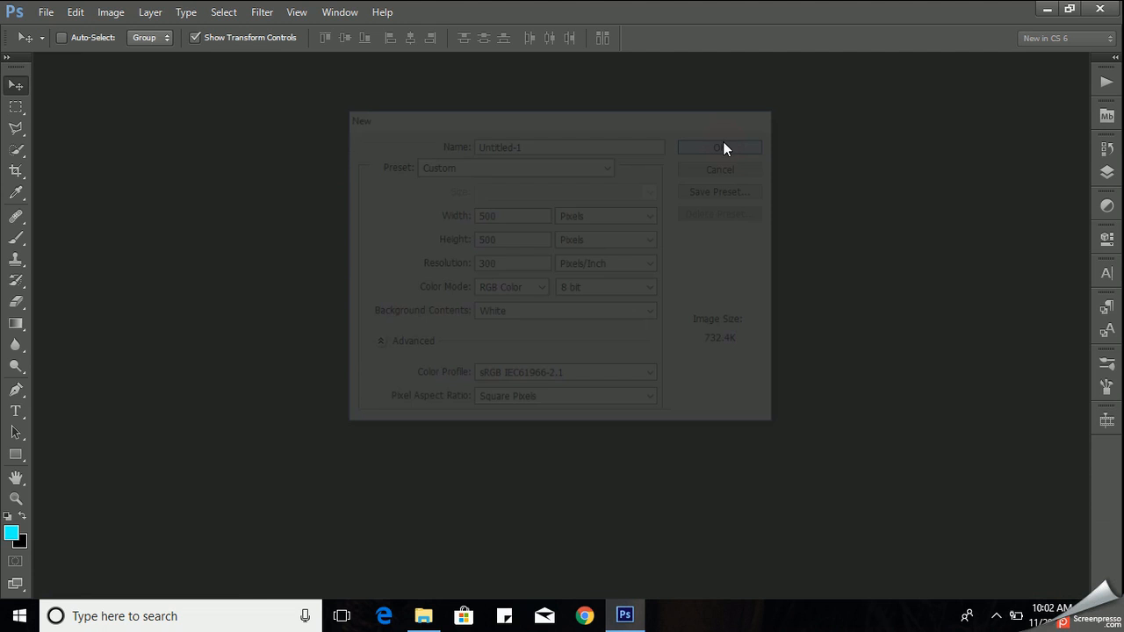
{"action": "left_click", "coordinate": [719, 147]}
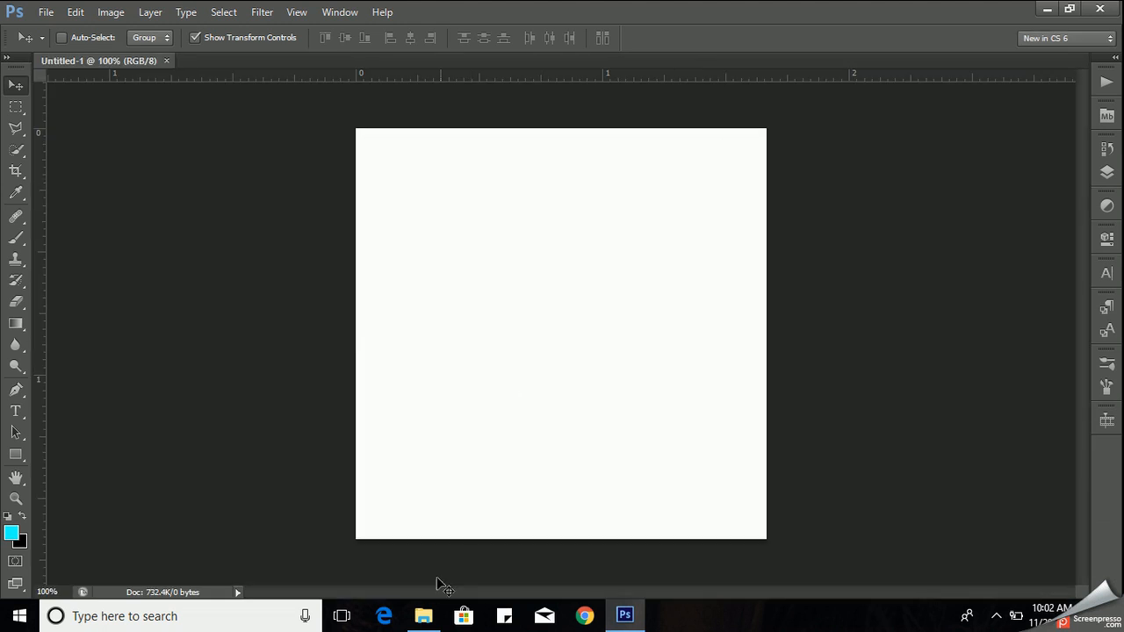
Shrink the cratered moon drawing and move it to the canvas's top-left.
{"action": "key", "text": "ctrl+a"}
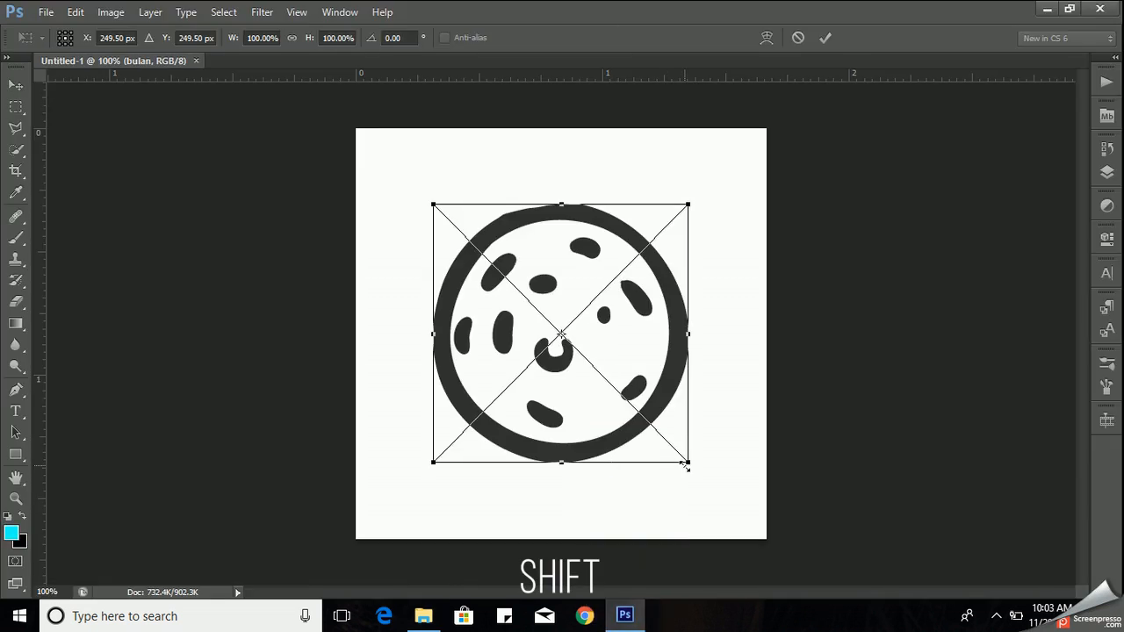
{"action": "left_click_drag", "start_coordinate": [687, 462], "coordinate": [594, 390]}
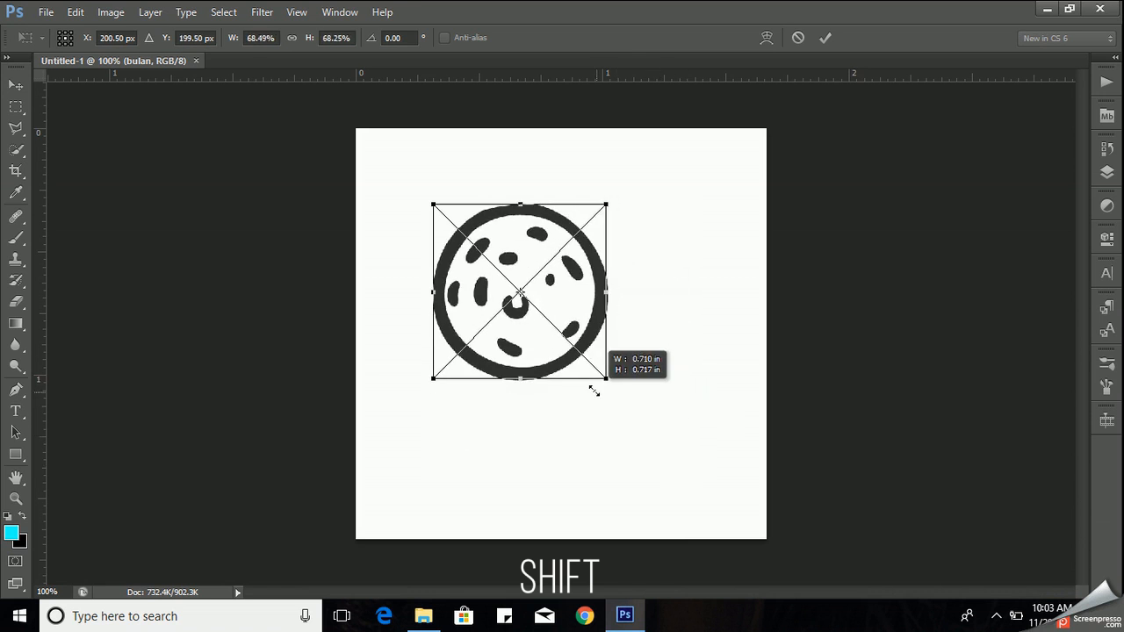
{"action": "left_click_drag", "start_coordinate": [605, 379], "coordinate": [569, 341]}
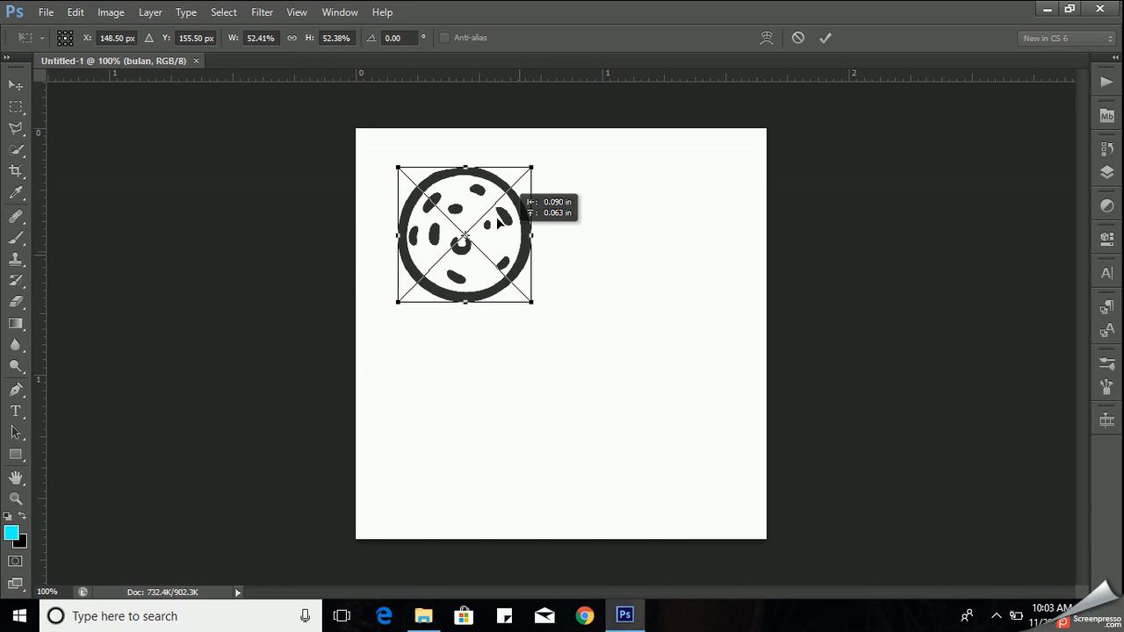
{"action": "left_click_drag", "start_coordinate": [464, 235], "coordinate": [431, 196]}
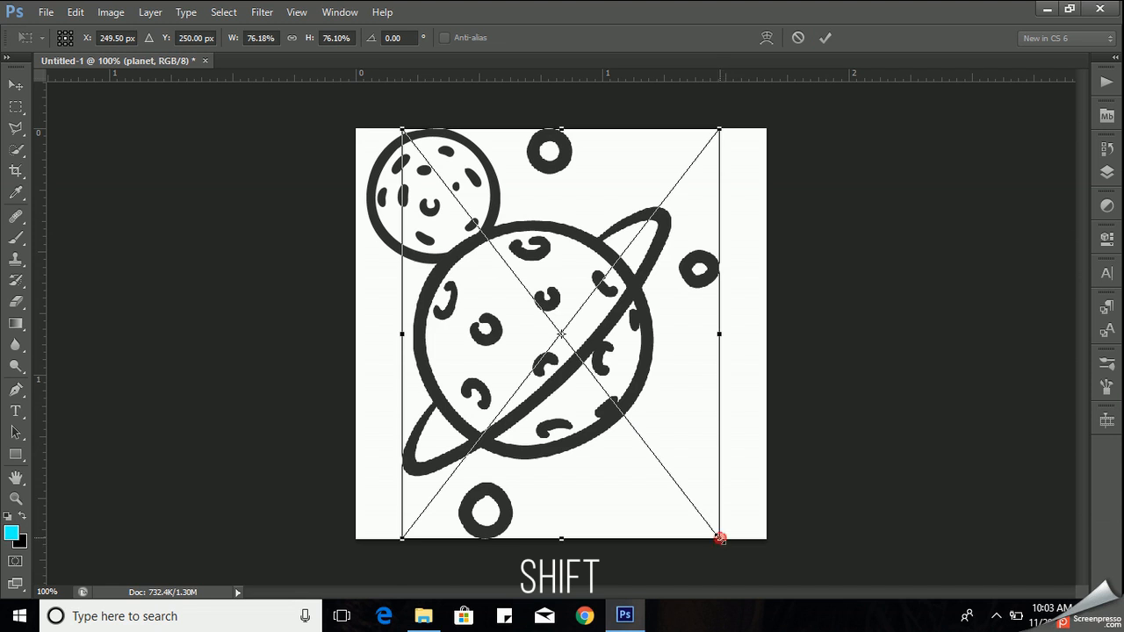
Shrink the ringed planet and place it beside the moon near the top.
{"action": "left_click_drag", "start_coordinate": [720, 538], "coordinate": [603, 390]}
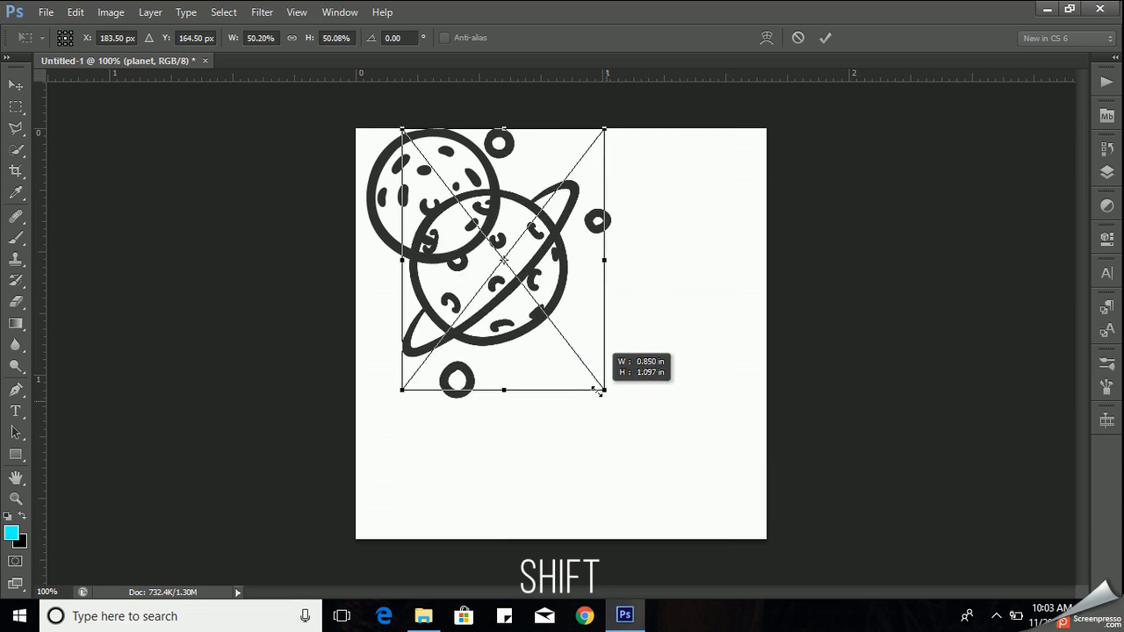
{"action": "left_click_drag", "start_coordinate": [603, 389], "coordinate": [549, 323]}
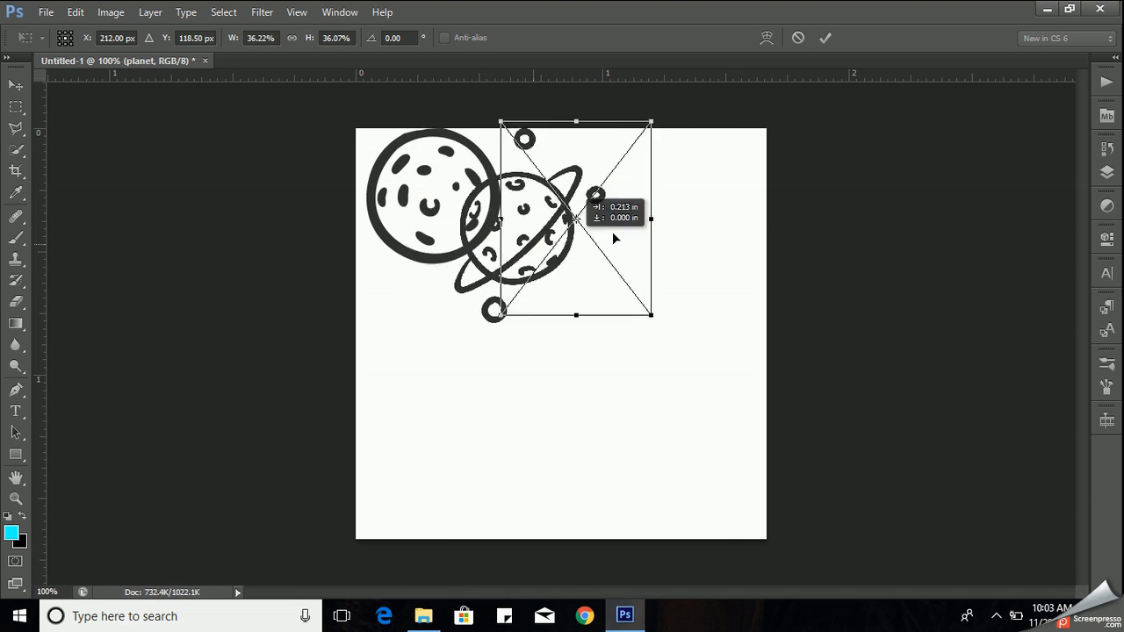
{"action": "left_click_drag", "start_coordinate": [576, 218], "coordinate": [603, 237]}
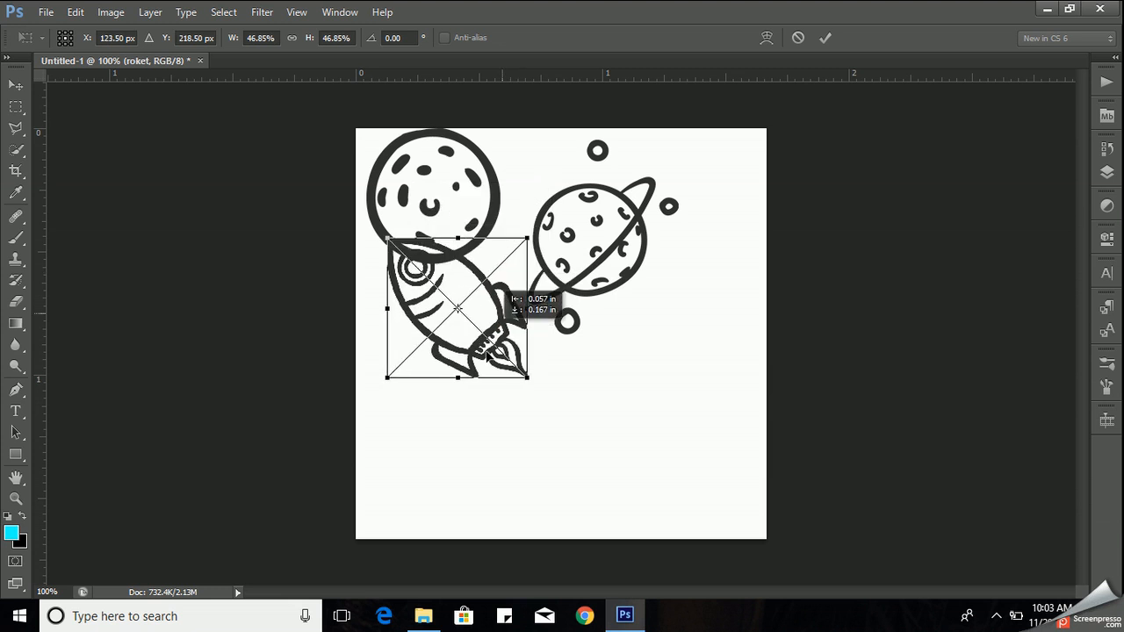
Commit the rocket placement, then shrink the UFO and move it right of the rocket.
{"action": "left_click", "coordinate": [826, 38]}
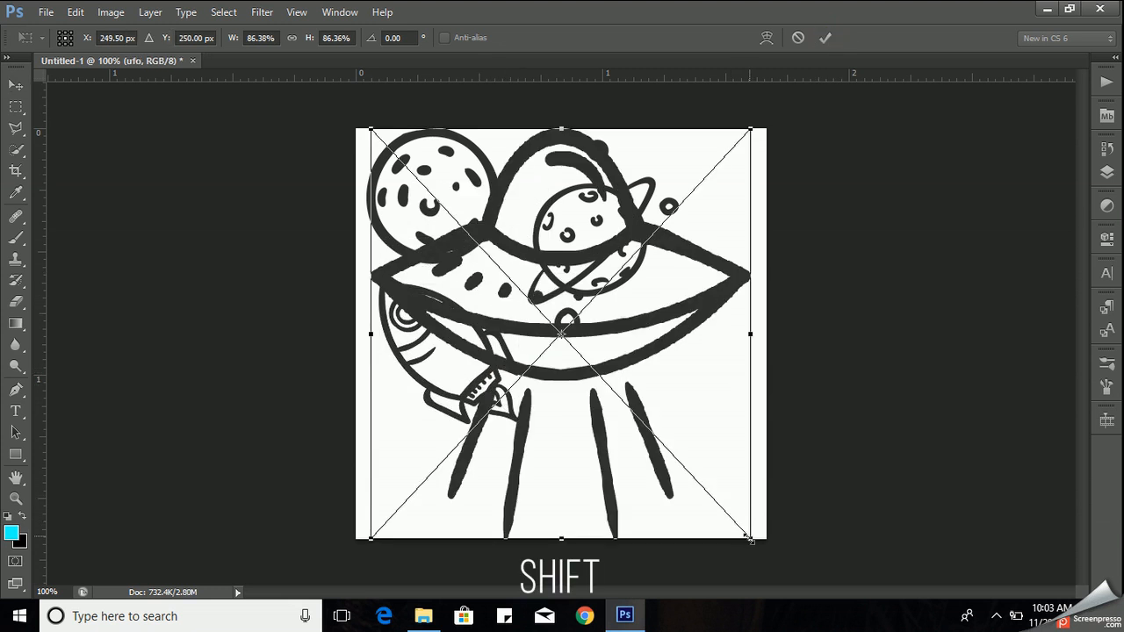
{"action": "left_click_drag", "start_coordinate": [750, 539], "coordinate": [600, 378]}
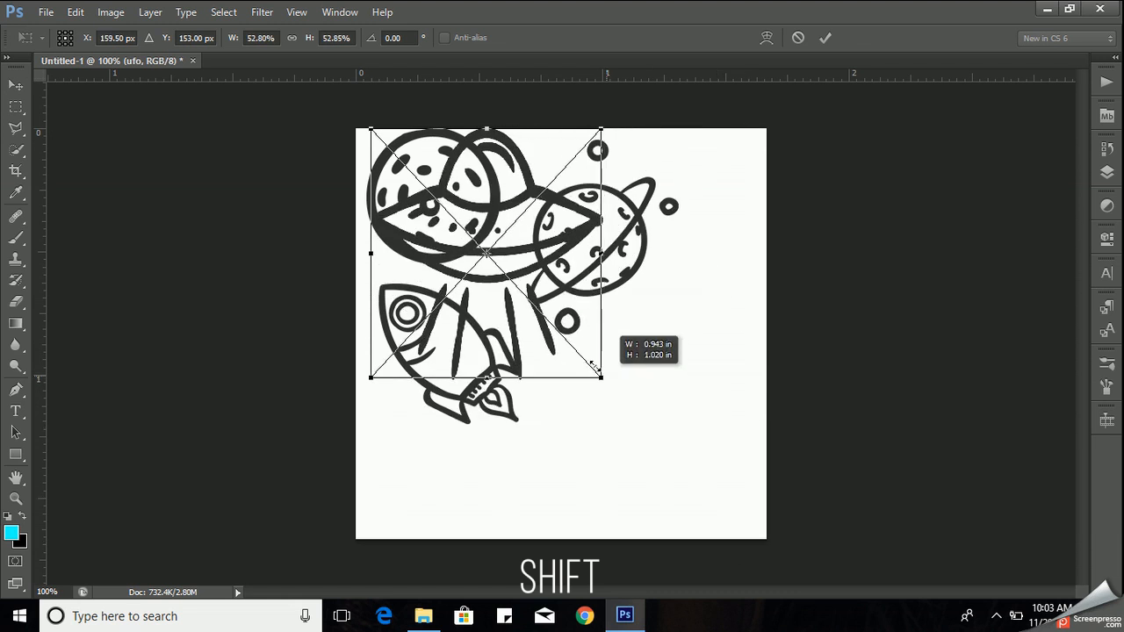
{"action": "left_click_drag", "start_coordinate": [600, 375], "coordinate": [540, 310]}
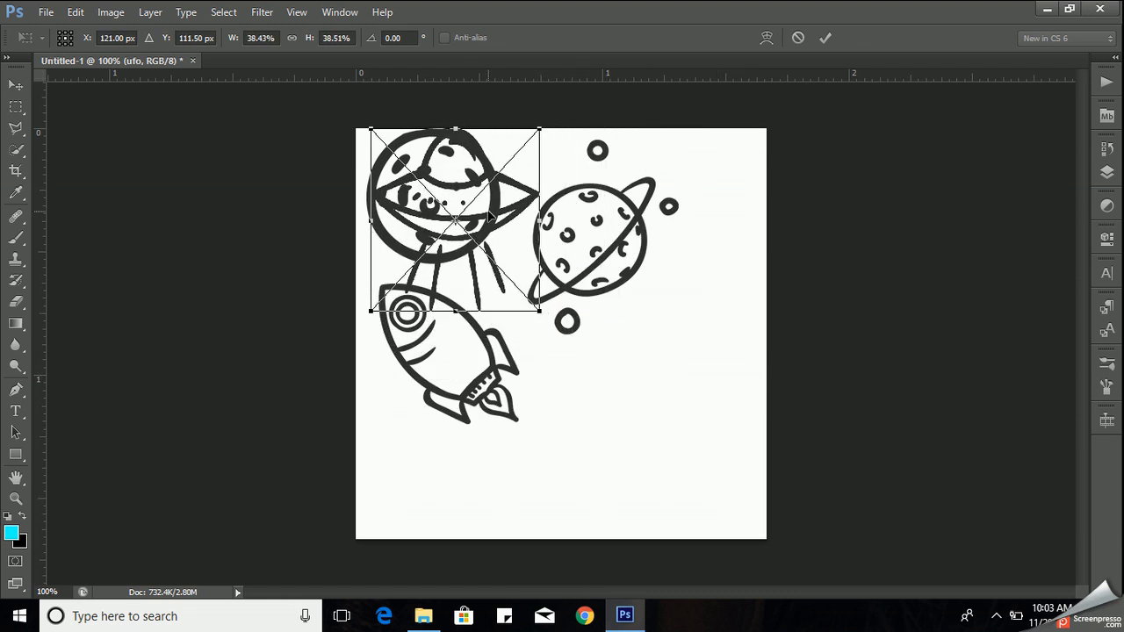
{"action": "left_click_drag", "start_coordinate": [454, 220], "coordinate": [648, 377]}
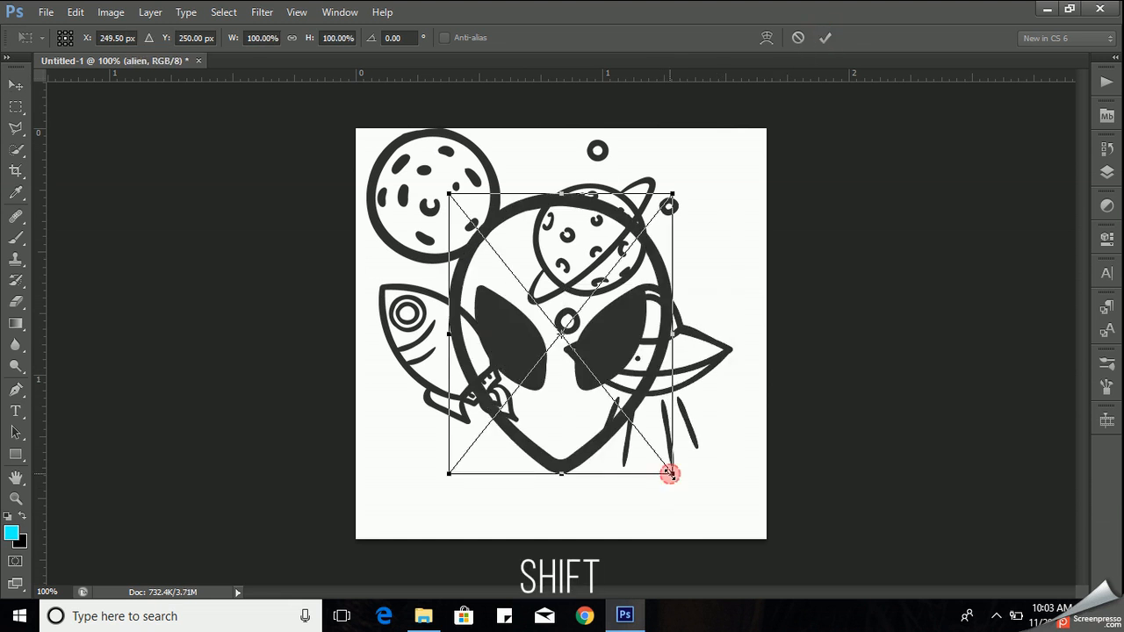
Shrink the alien head, move it to the top-right corner, and commit.
{"action": "left_click_drag", "start_coordinate": [669, 474], "coordinate": [578, 358]}
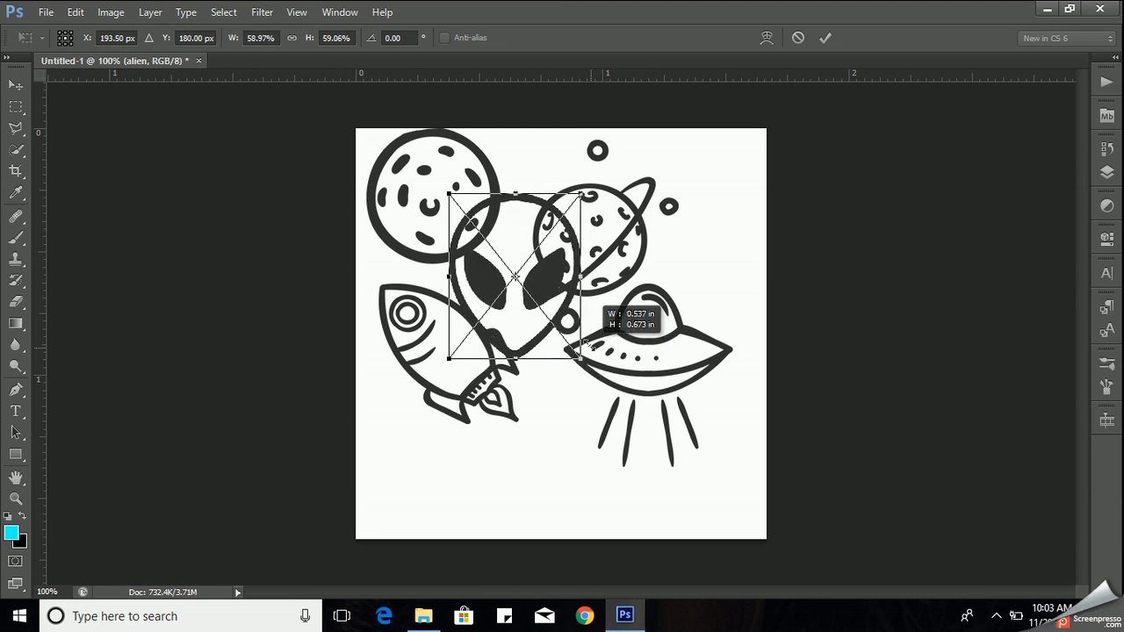
{"action": "left_click_drag", "start_coordinate": [516, 279], "coordinate": [702, 195]}
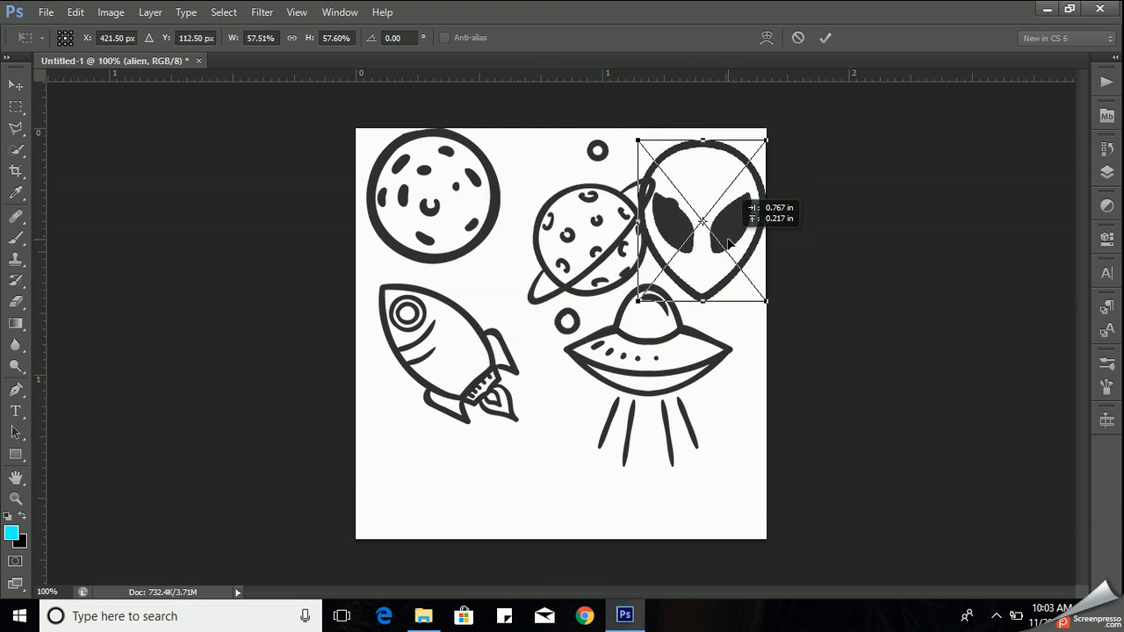
{"action": "left_click", "coordinate": [824, 38]}
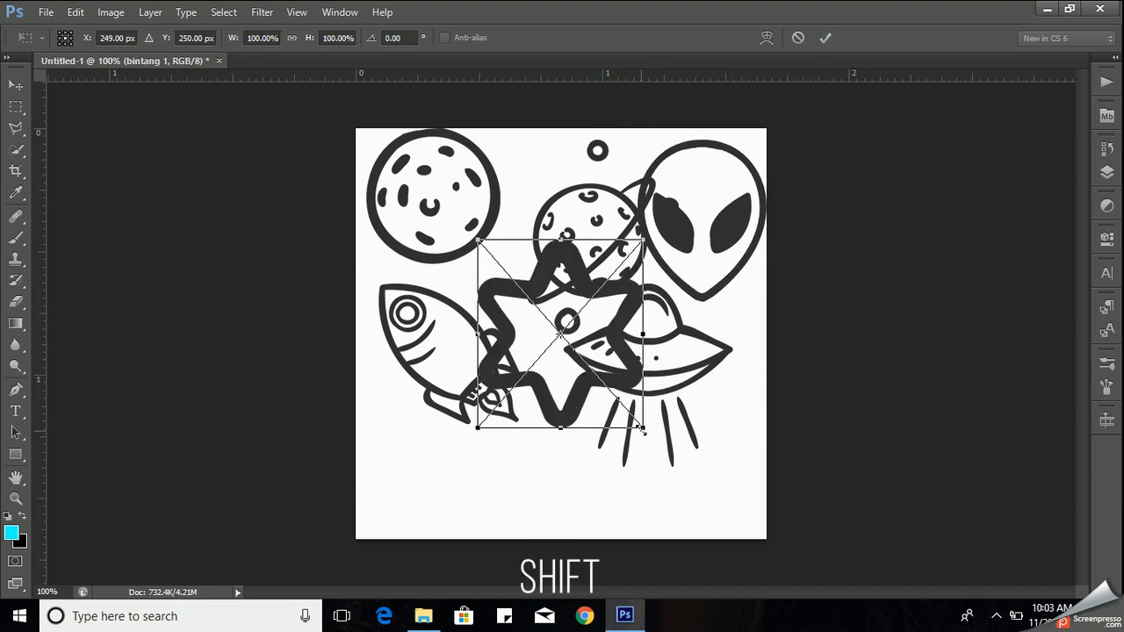
Dismiss Sticky Keys, shrink a star to the bottom-left, then resize a third star.
{"action": "key", "text": "shift"}
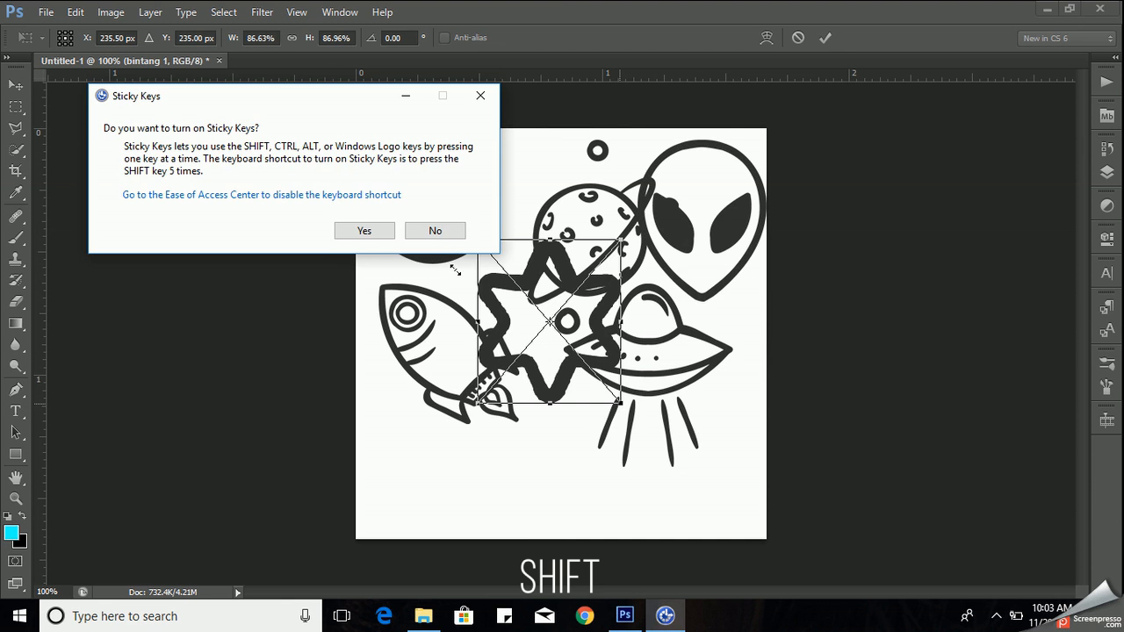
{"action": "left_click", "coordinate": [435, 230]}
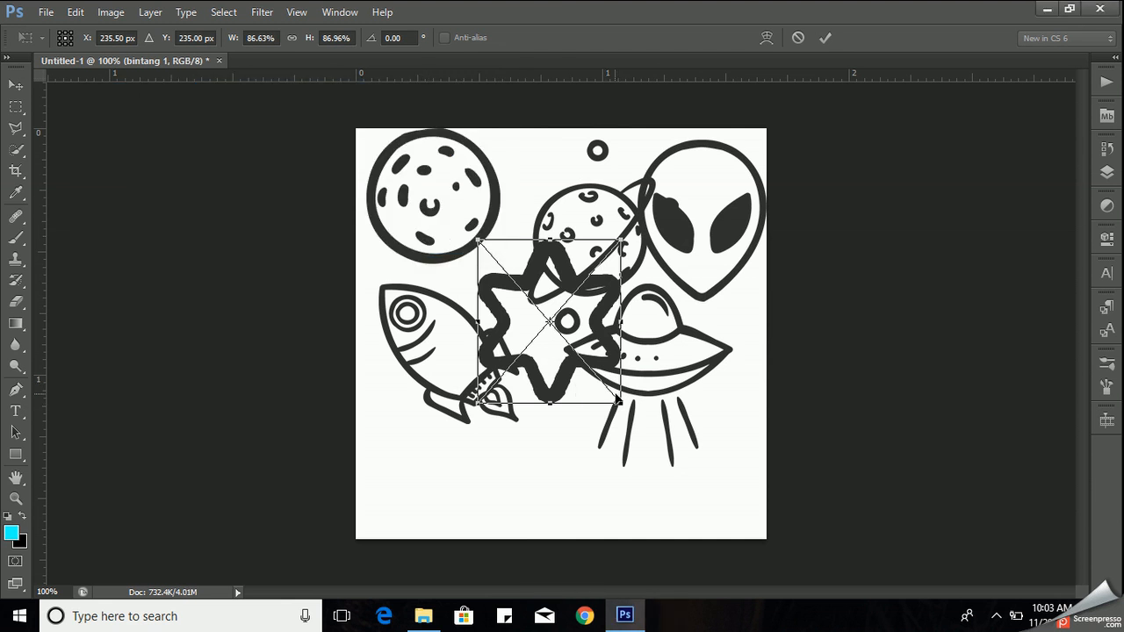
{"action": "left_click_drag", "start_coordinate": [619, 401], "coordinate": [592, 373]}
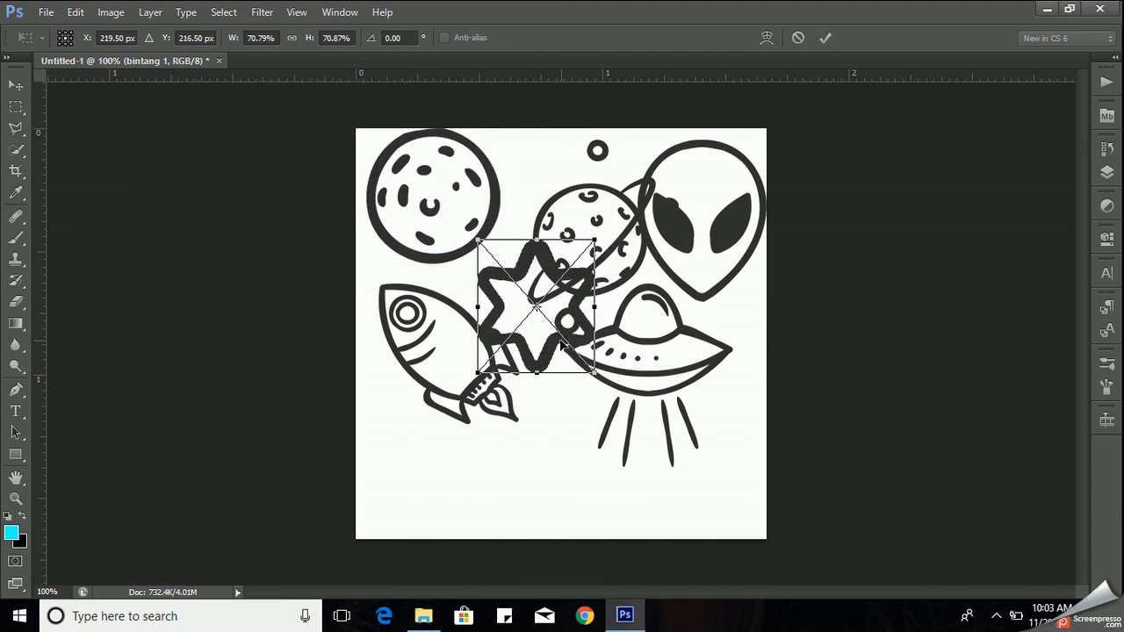
{"action": "left_click_drag", "start_coordinate": [533, 307], "coordinate": [442, 454]}
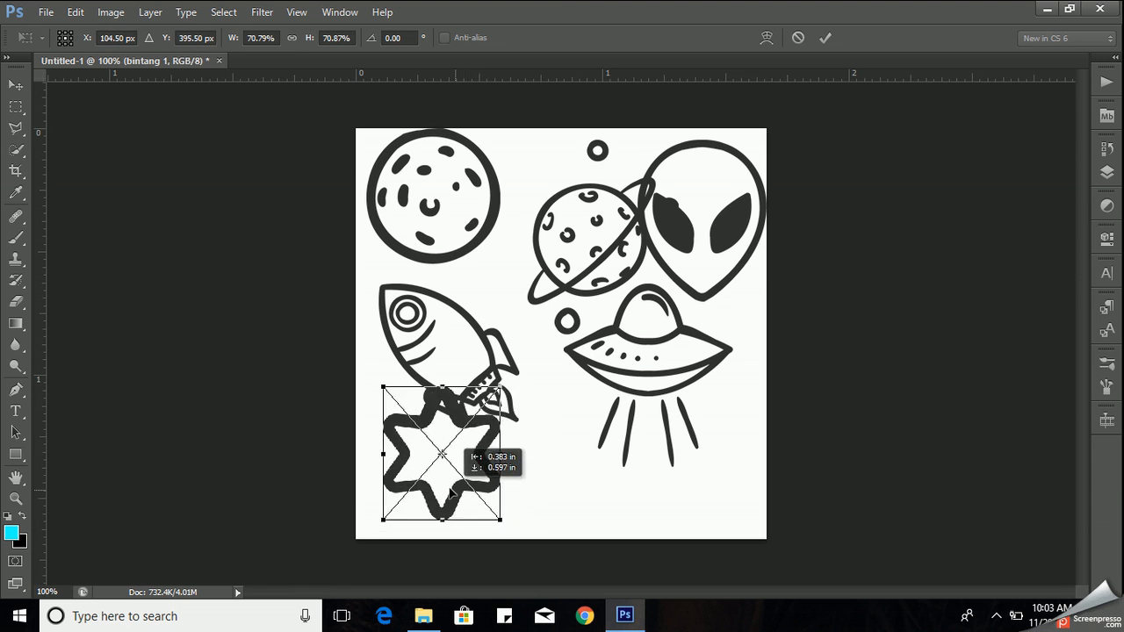
{"action": "left_click", "coordinate": [824, 37]}
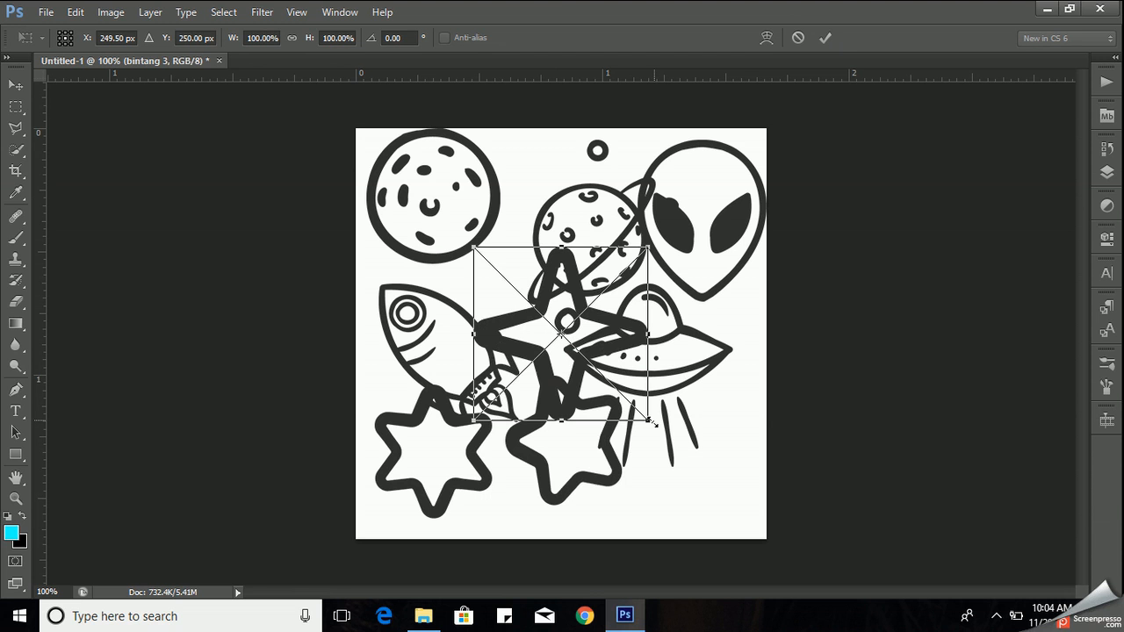
{"action": "left_click_drag", "start_coordinate": [647, 421], "coordinate": [597, 369]}
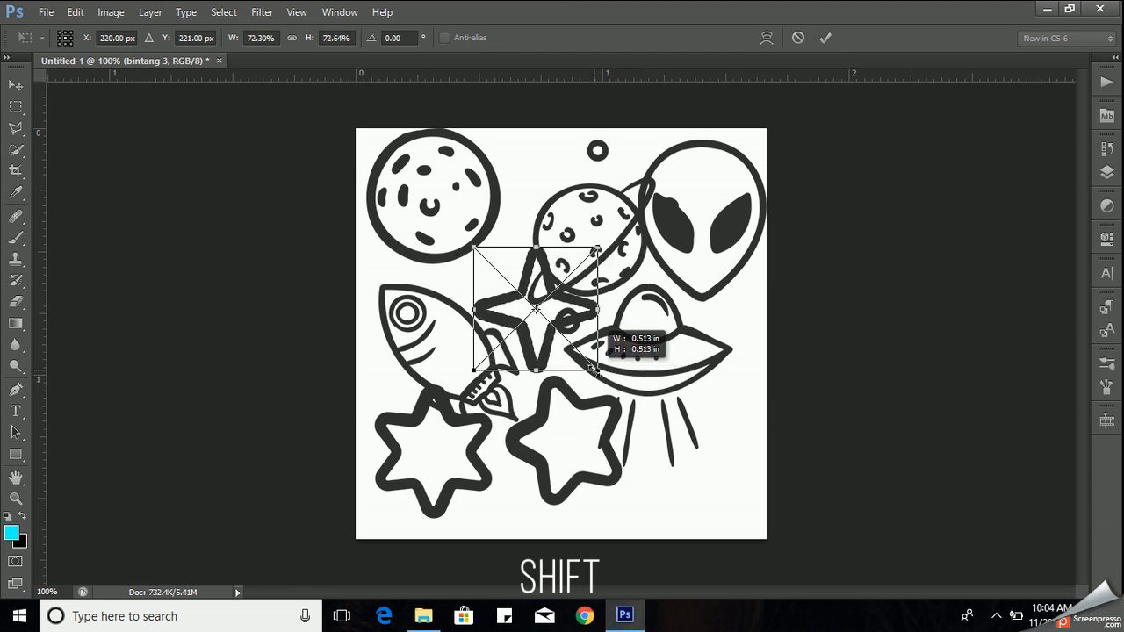
{"action": "left_click_drag", "start_coordinate": [535, 311], "coordinate": [676, 425]}
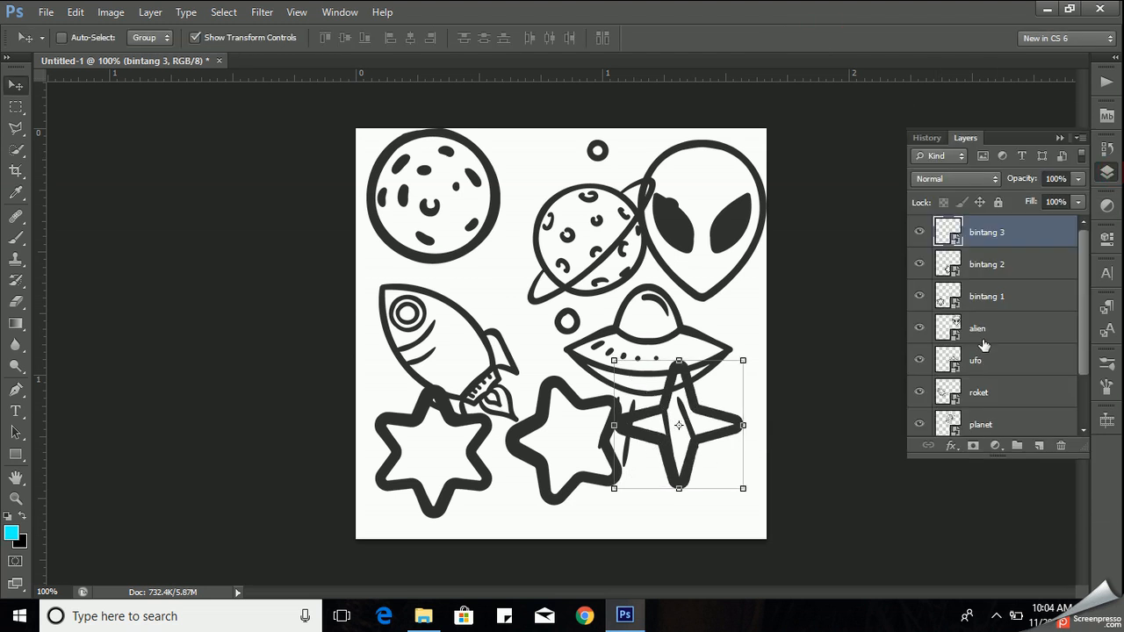
Select the alien layer and apply its shrunken top-right placement.
{"action": "left_click", "coordinate": [977, 328]}
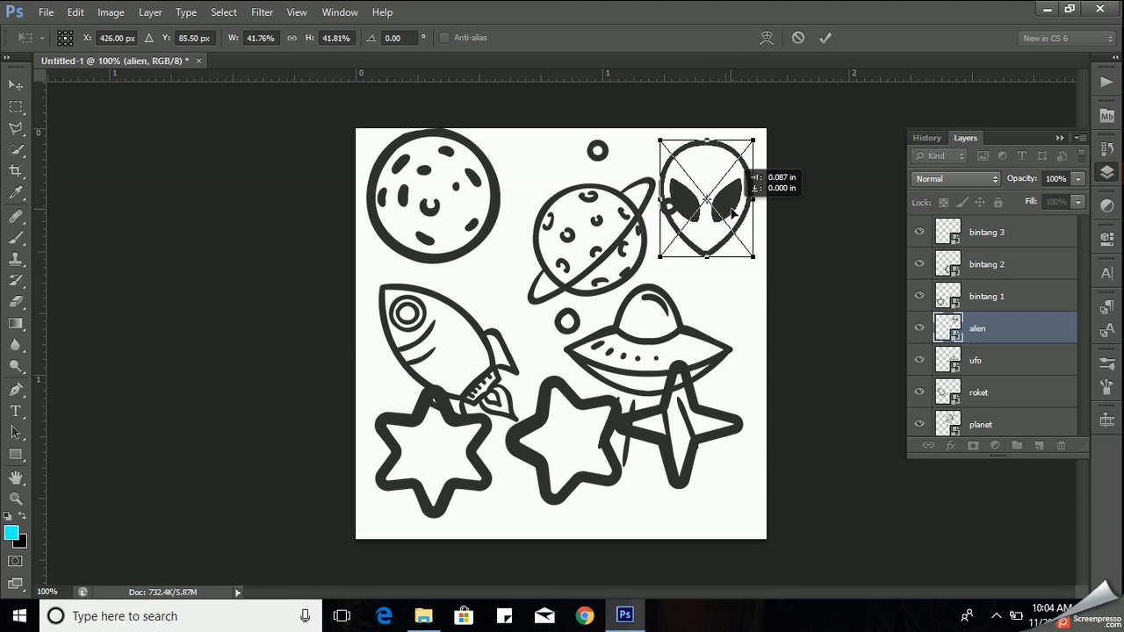
{"action": "key", "text": "shift"}
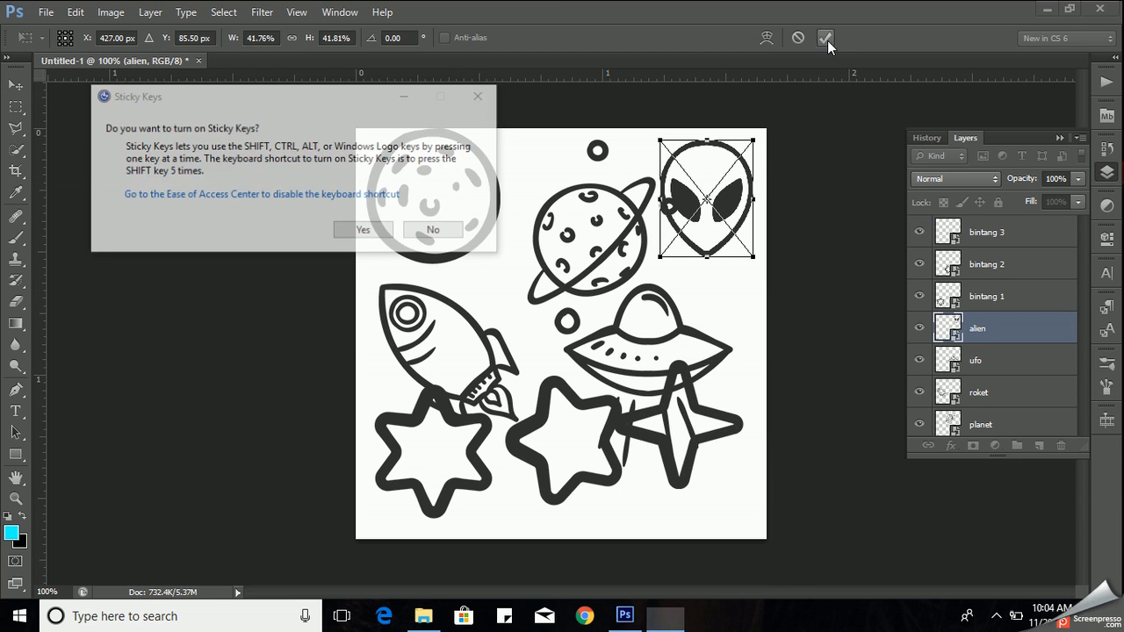
{"action": "left_click", "coordinate": [431, 229]}
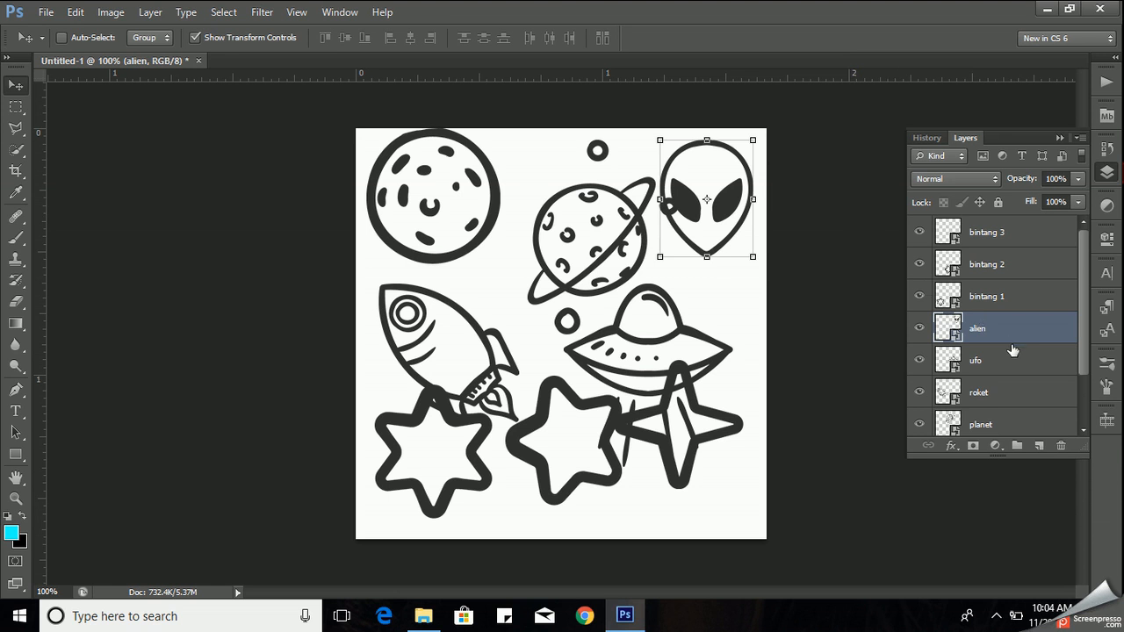
{"action": "mouse_move", "coordinate": [1021, 425]}
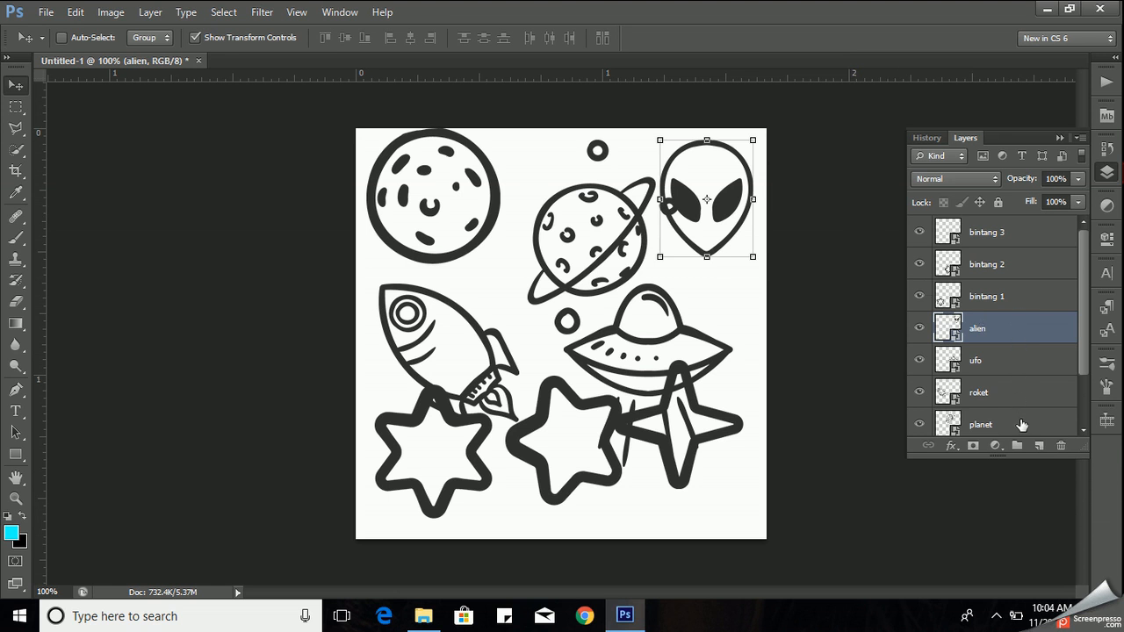
Enlarge the ringed planet in the centre of the canvas.
{"action": "left_click", "coordinate": [979, 424]}
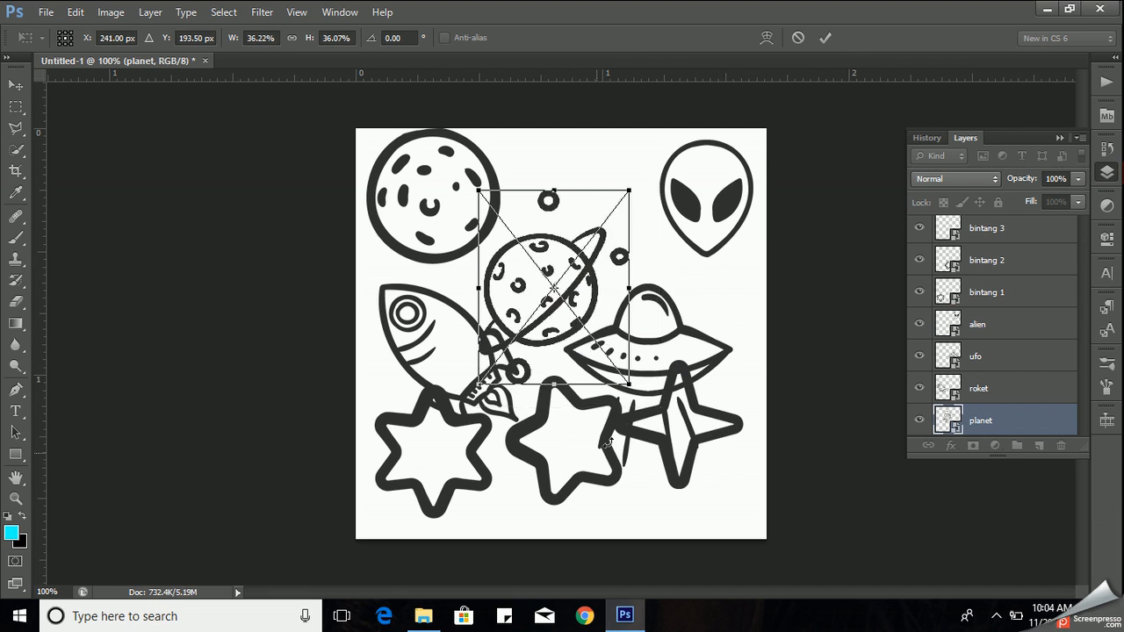
{"action": "left_click_drag", "start_coordinate": [630, 386], "coordinate": [663, 419]}
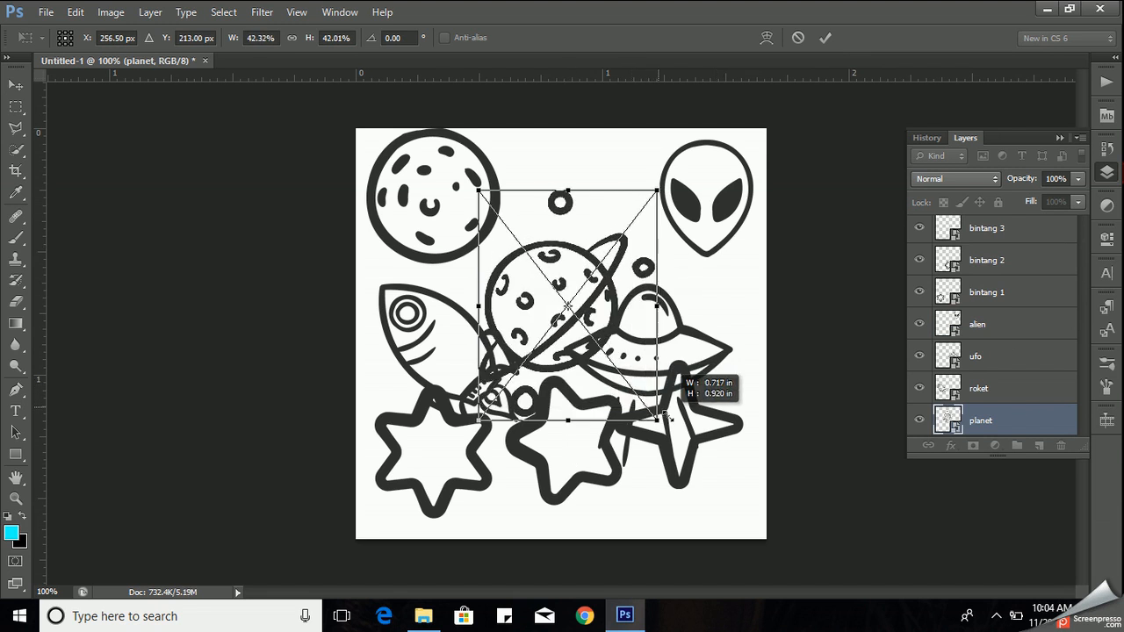
{"action": "left_click", "coordinate": [824, 37]}
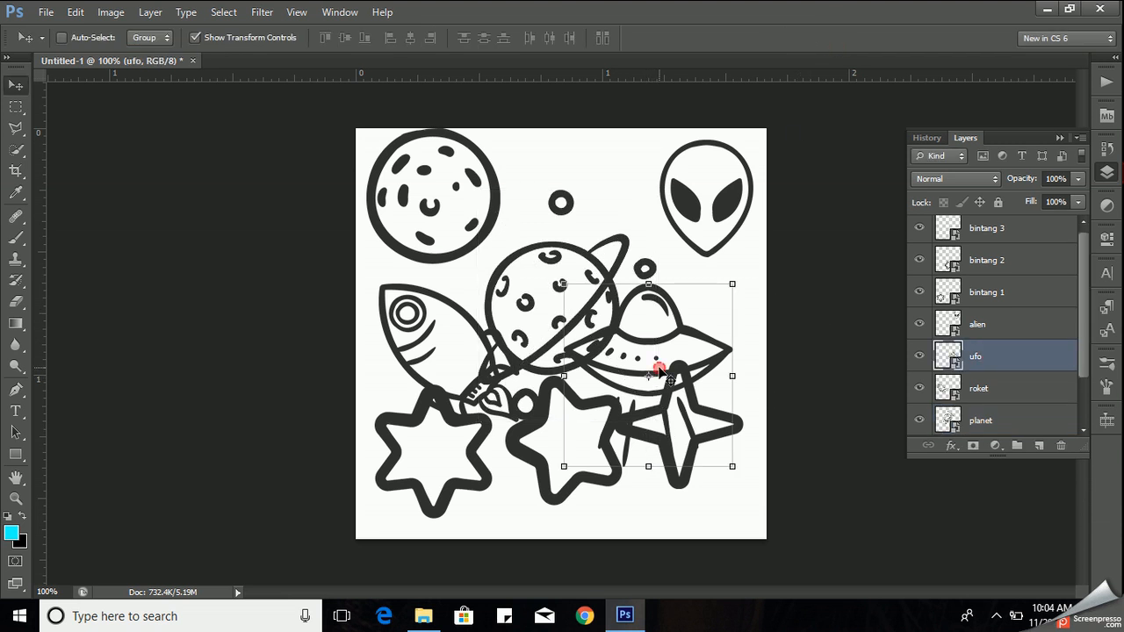
Move the UFO toward the top, shrink it and tilt it slightly.
{"action": "left_click_drag", "start_coordinate": [659, 369], "coordinate": [606, 237]}
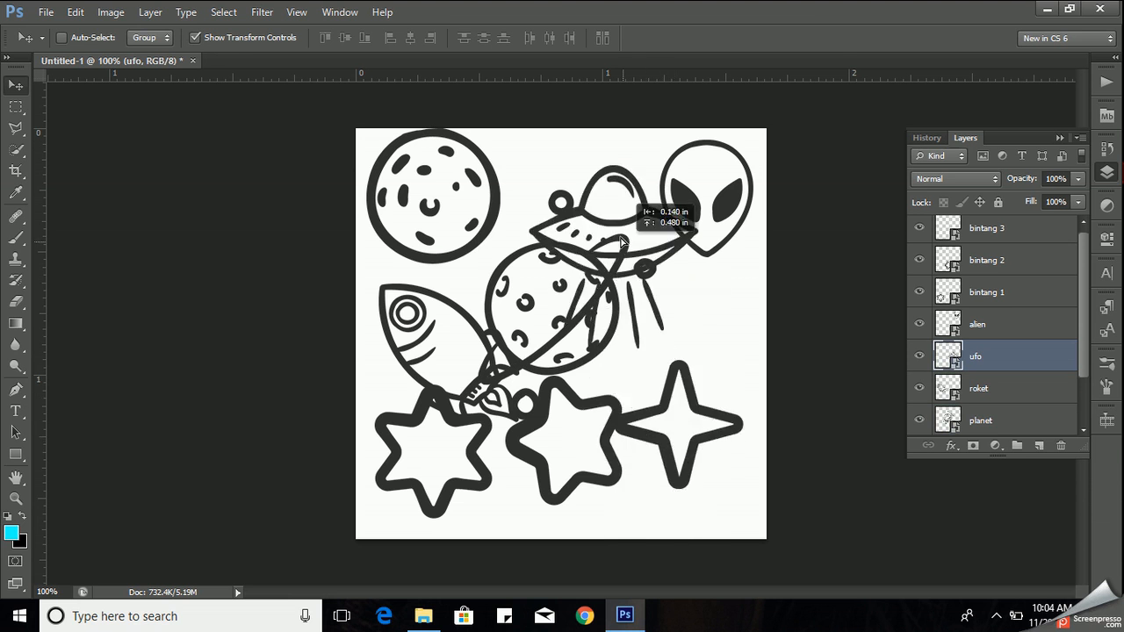
{"action": "left_click_drag", "start_coordinate": [619, 241], "coordinate": [589, 226]}
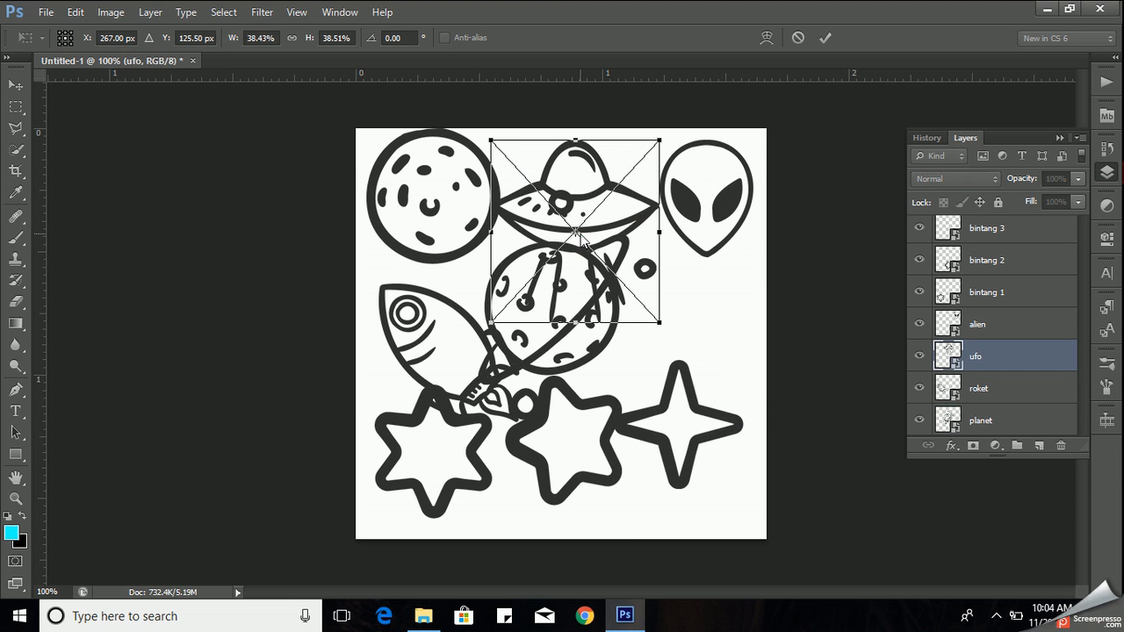
{"action": "left_click_drag", "start_coordinate": [658, 142], "coordinate": [639, 121]}
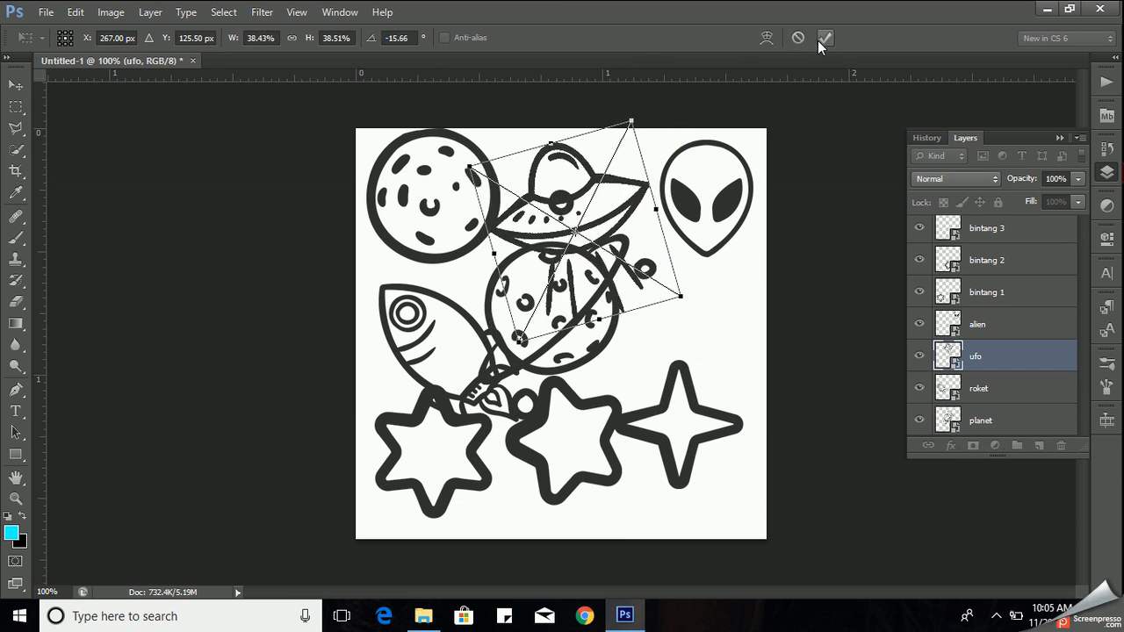
{"action": "left_click", "coordinate": [824, 38]}
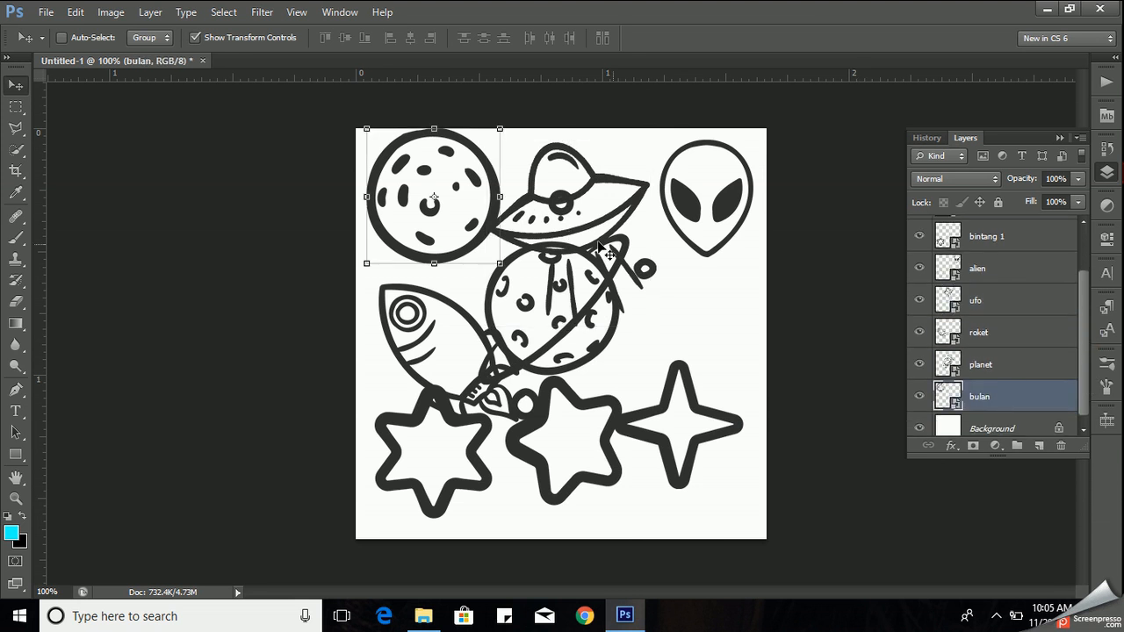
Drag the moon to the right side of the canvas.
{"action": "left_click_drag", "start_coordinate": [433, 196], "coordinate": [685, 373]}
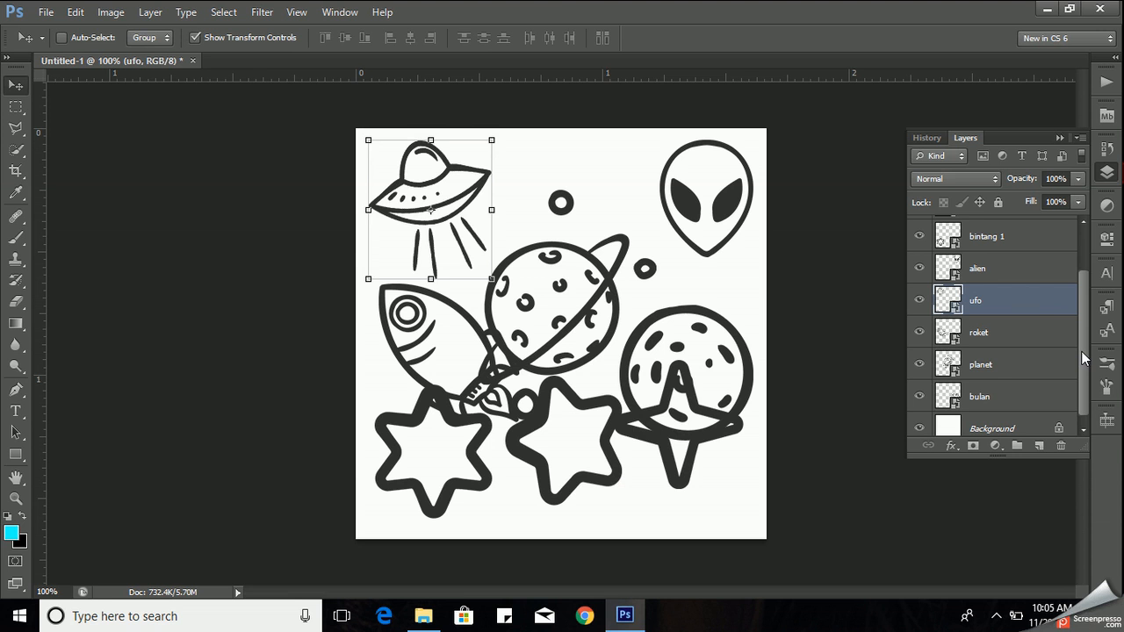
{"action": "mouse_move", "coordinate": [1036, 390]}
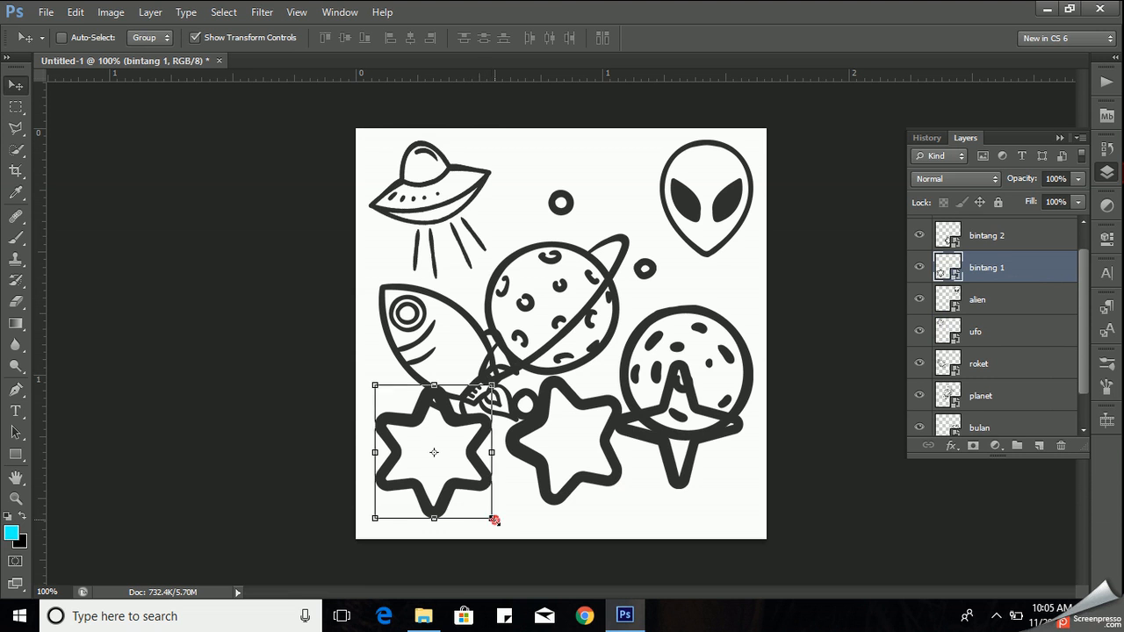
Shrink and tilt the six-point star at the top, and move the rocket bottom-left.
{"action": "left_click_drag", "start_coordinate": [495, 520], "coordinate": [421, 479]}
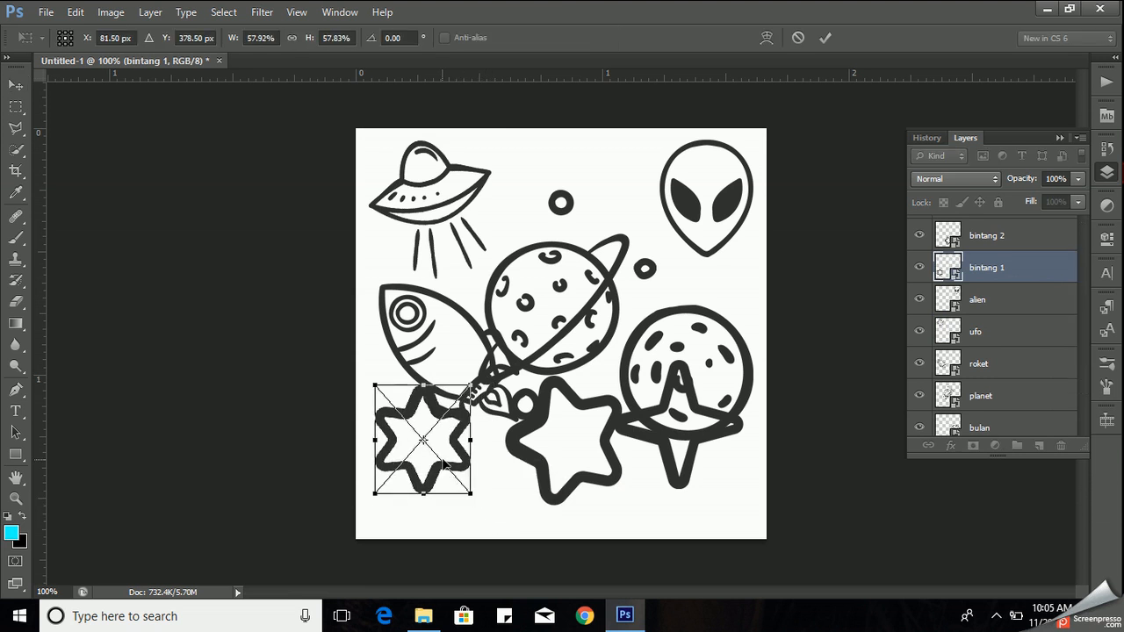
{"action": "left_click_drag", "start_coordinate": [421, 439], "coordinate": [610, 184]}
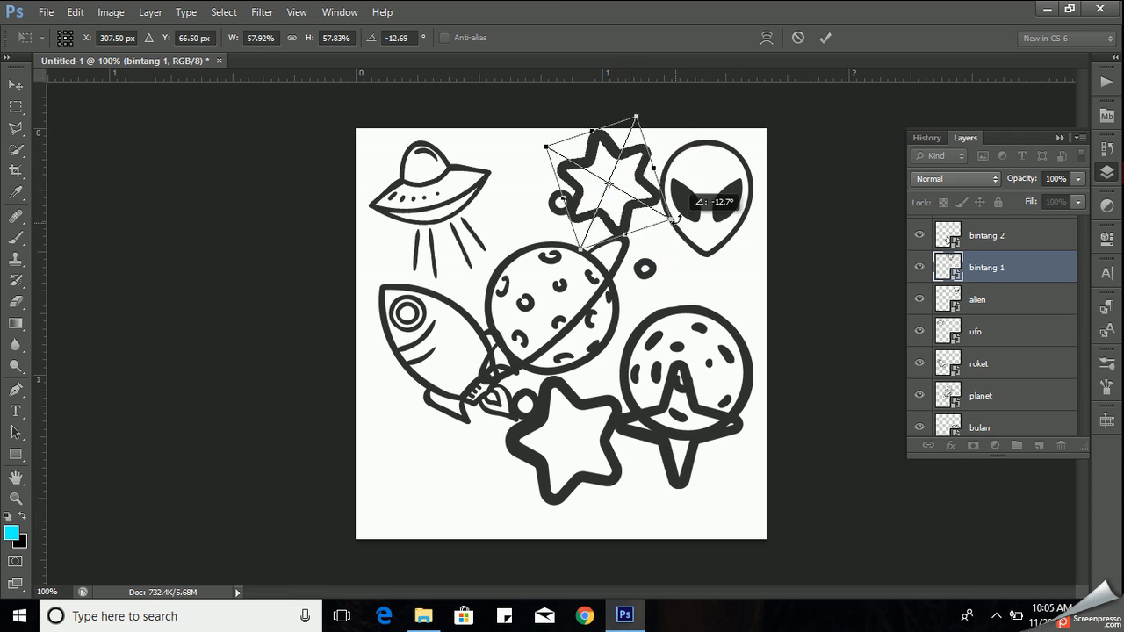
{"action": "left_click_drag", "start_coordinate": [693, 202], "coordinate": [456, 347]}
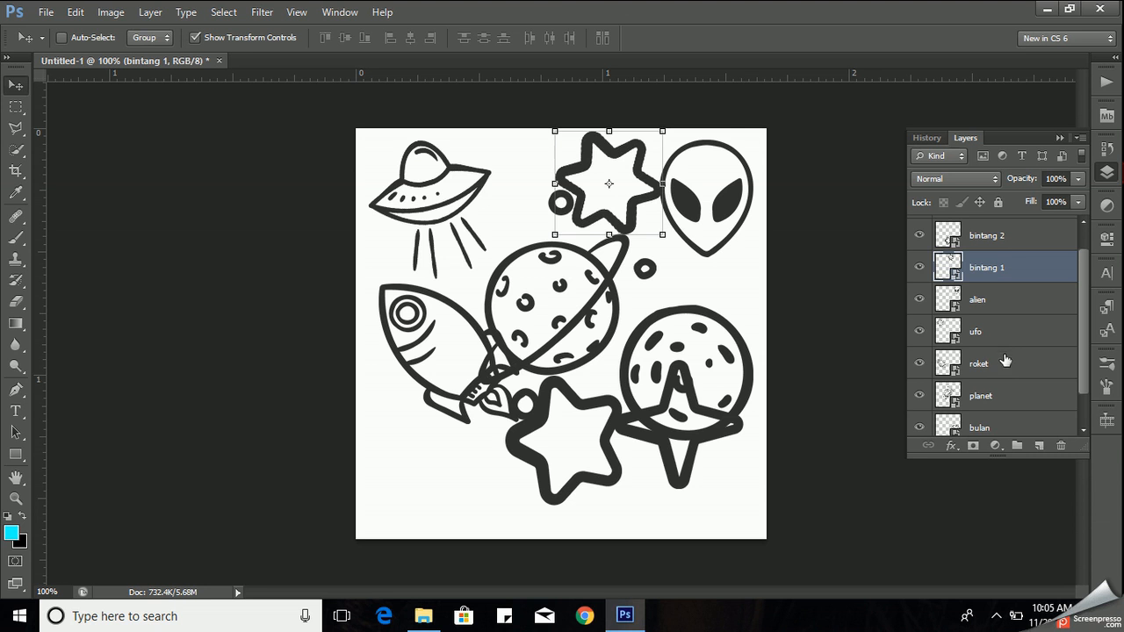
{"action": "left_click", "coordinate": [978, 363]}
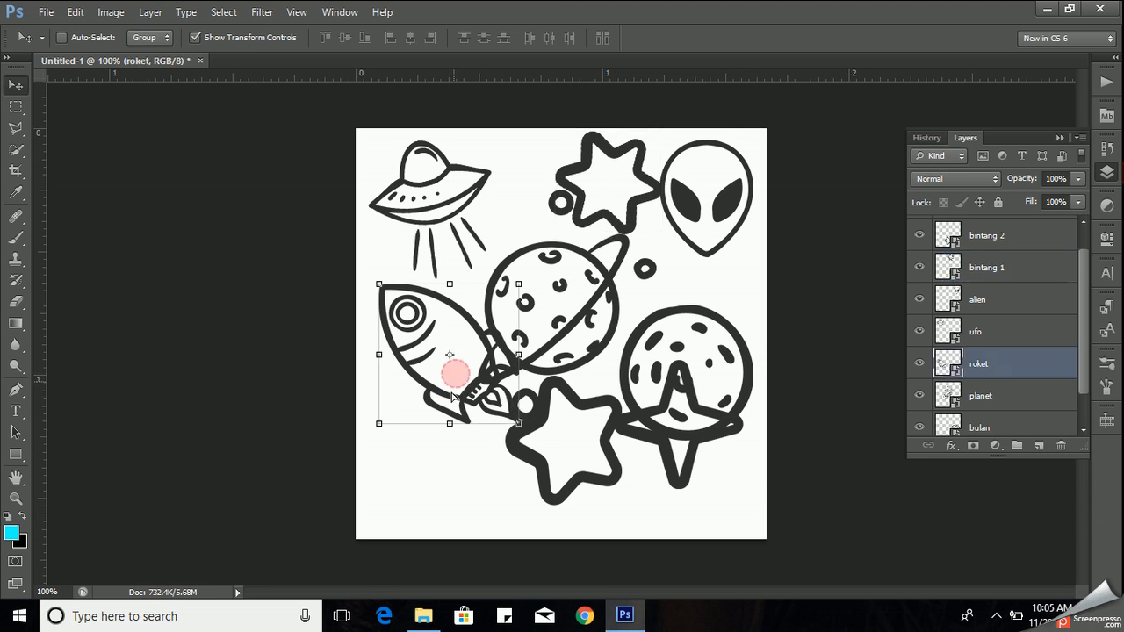
{"action": "left_click_drag", "start_coordinate": [449, 368], "coordinate": [454, 481]}
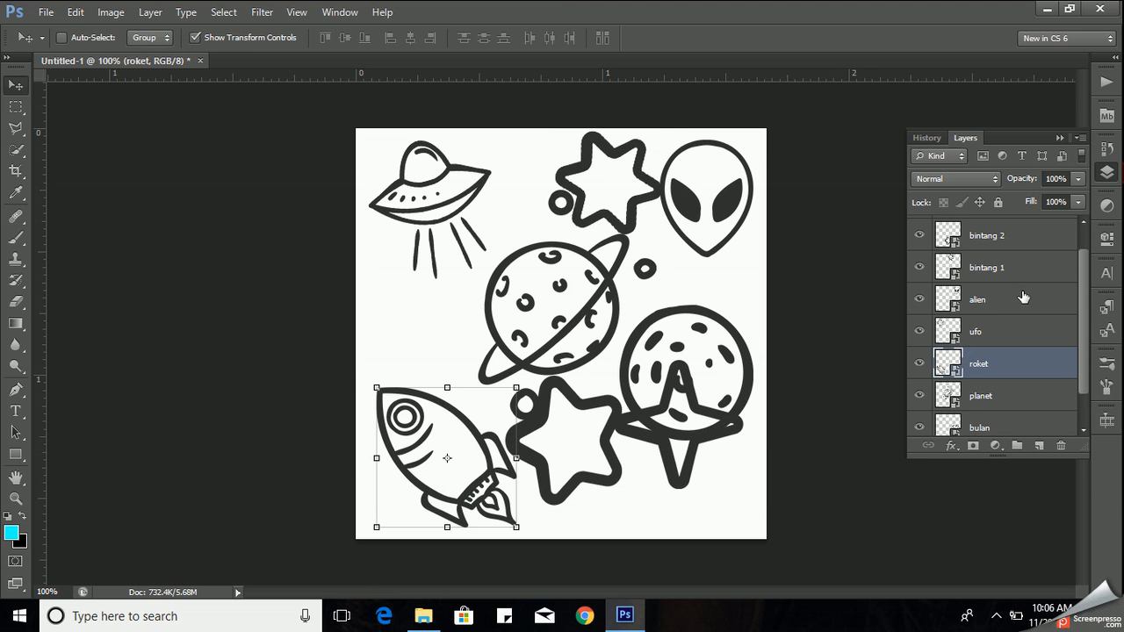
{"action": "mouse_move", "coordinate": [1019, 403]}
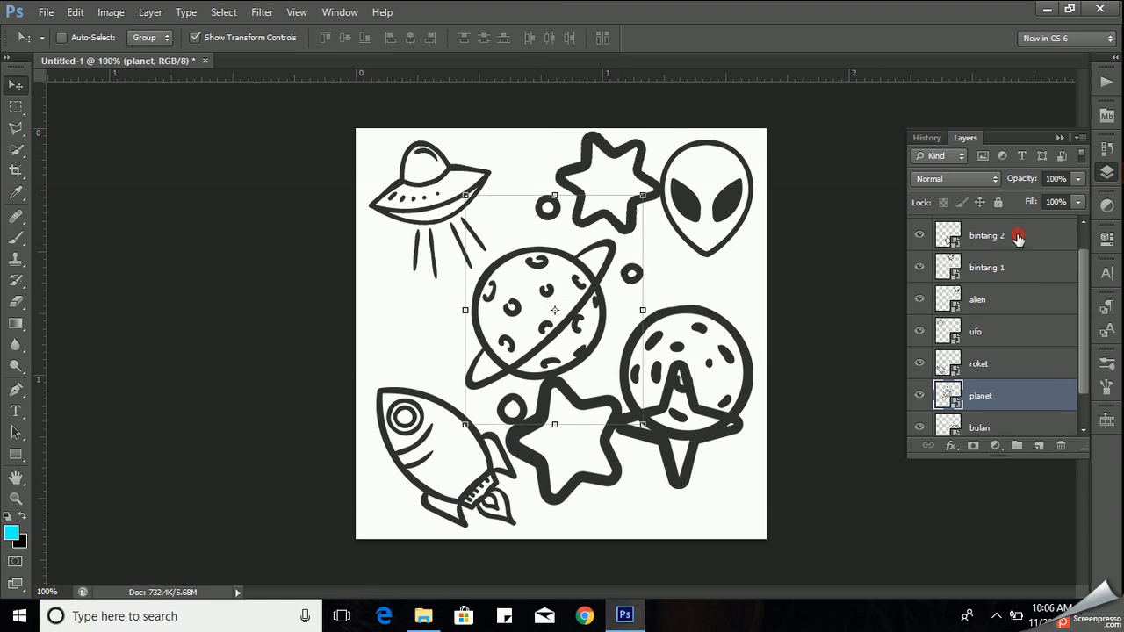
Shrink the bintang 2 star to about half size and move it left, below the UFO.
{"action": "left_click", "coordinate": [986, 236]}
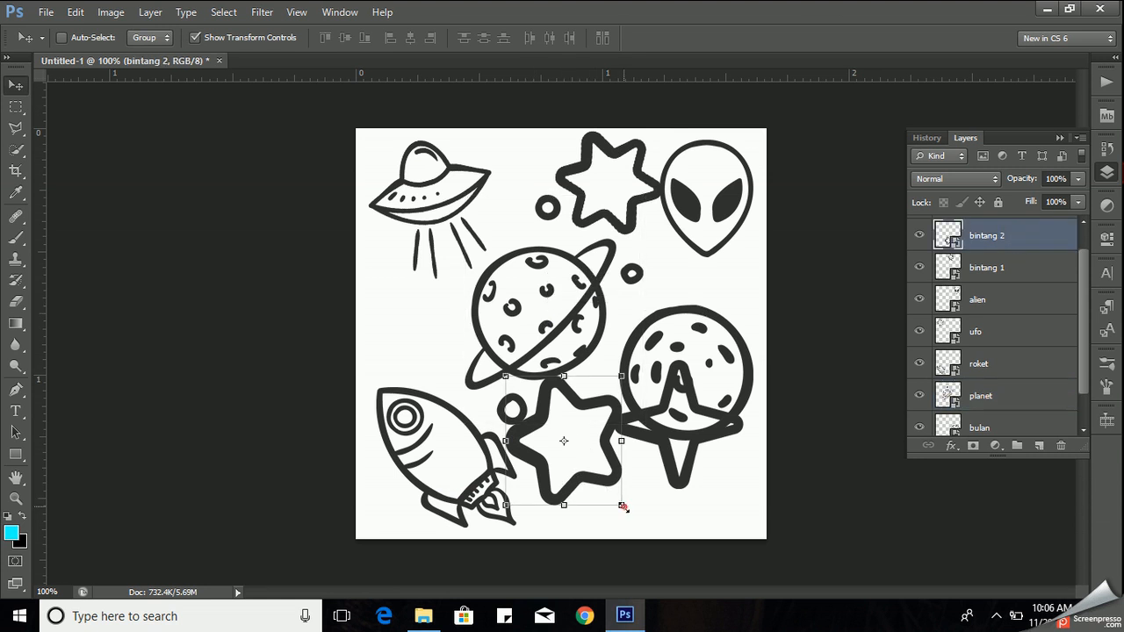
{"action": "left_click_drag", "start_coordinate": [623, 507], "coordinate": [608, 480]}
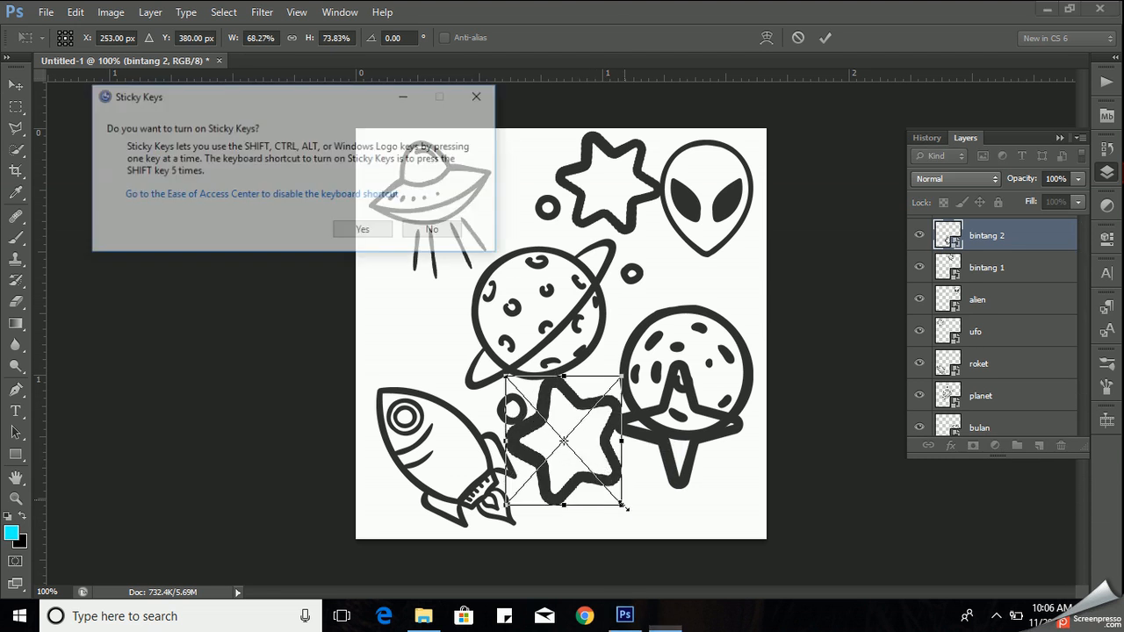
{"action": "left_click", "coordinate": [431, 229]}
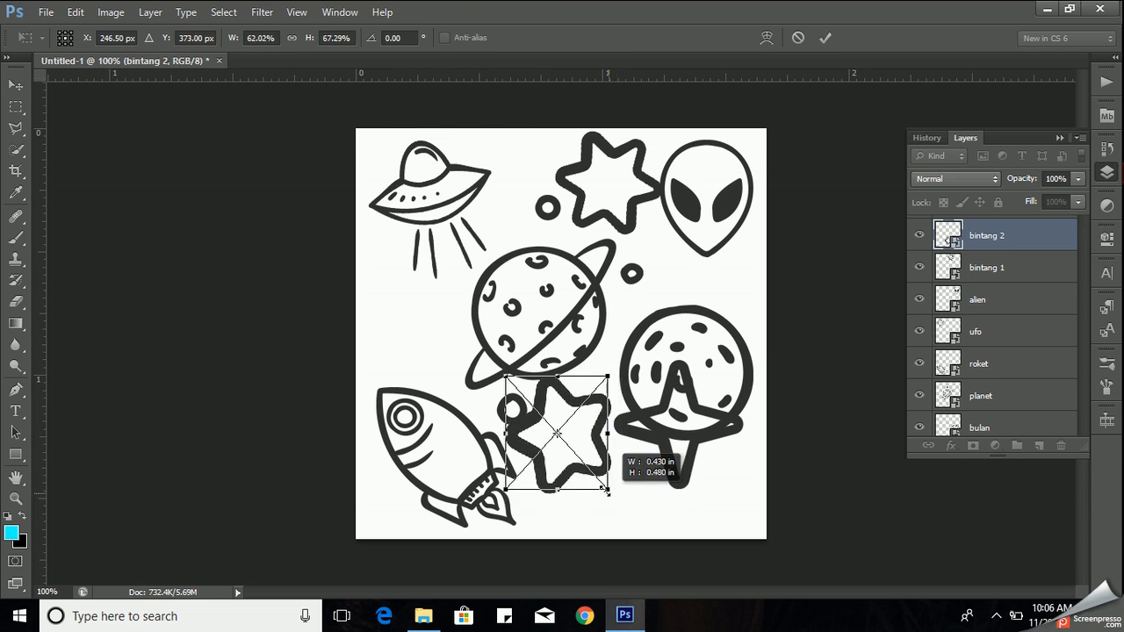
{"action": "left_click_drag", "start_coordinate": [606, 492], "coordinate": [592, 478]}
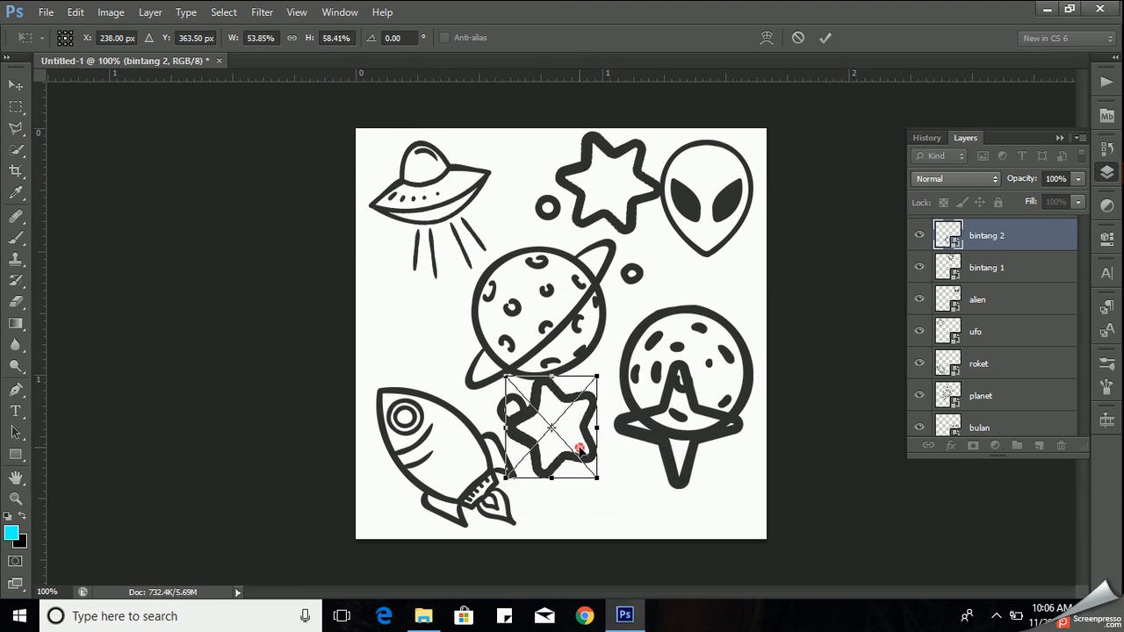
{"action": "left_click_drag", "start_coordinate": [551, 430], "coordinate": [412, 332]}
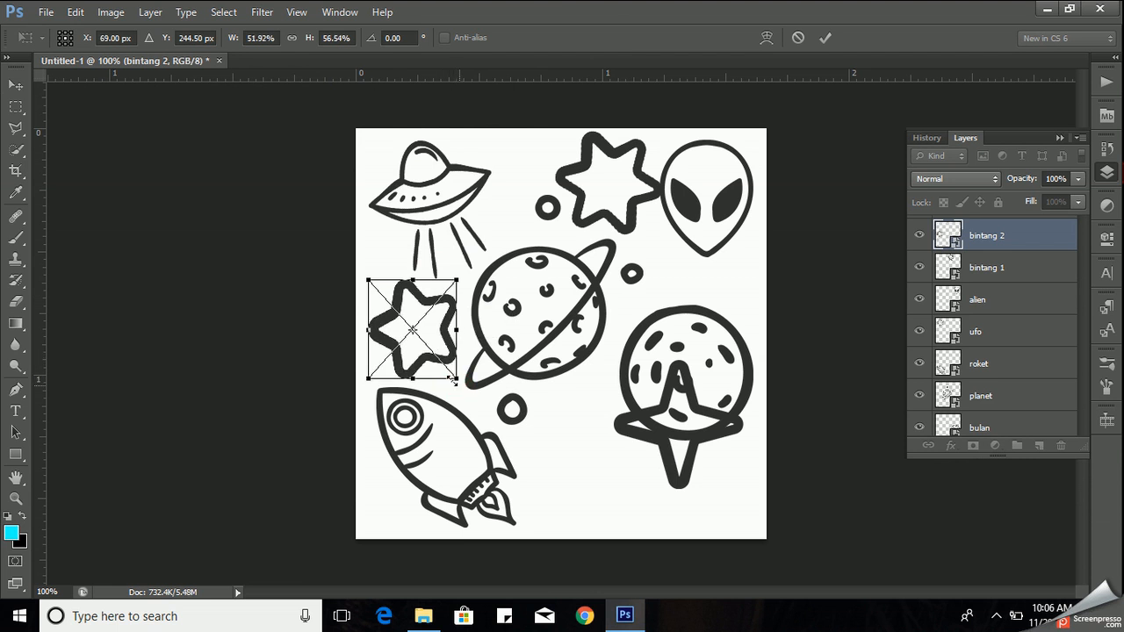
{"action": "left_click", "coordinate": [824, 38]}
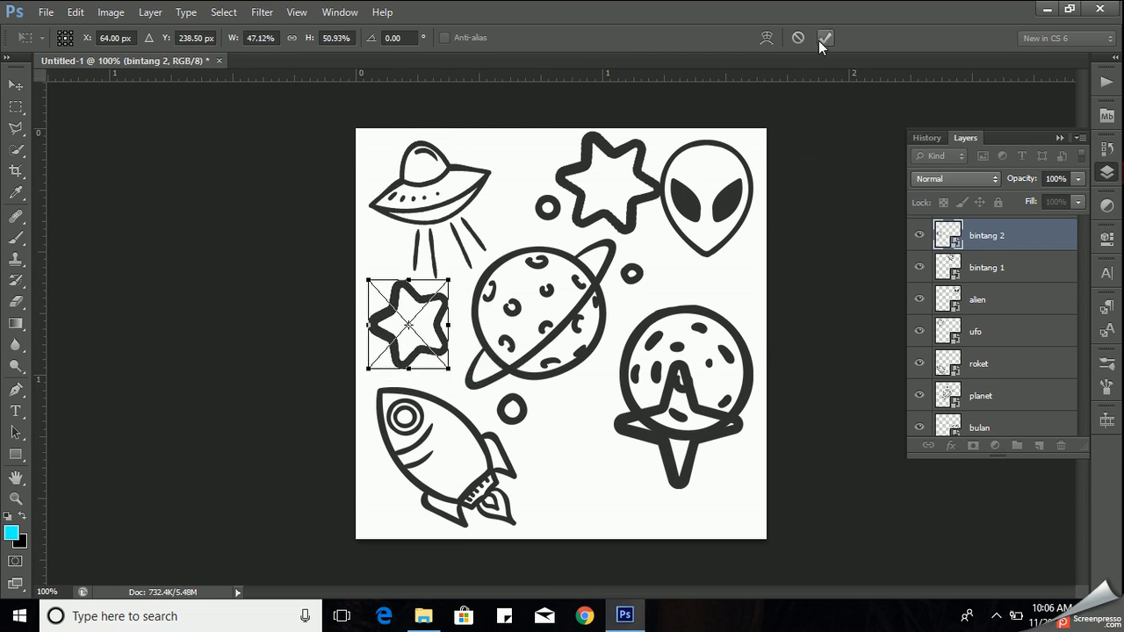